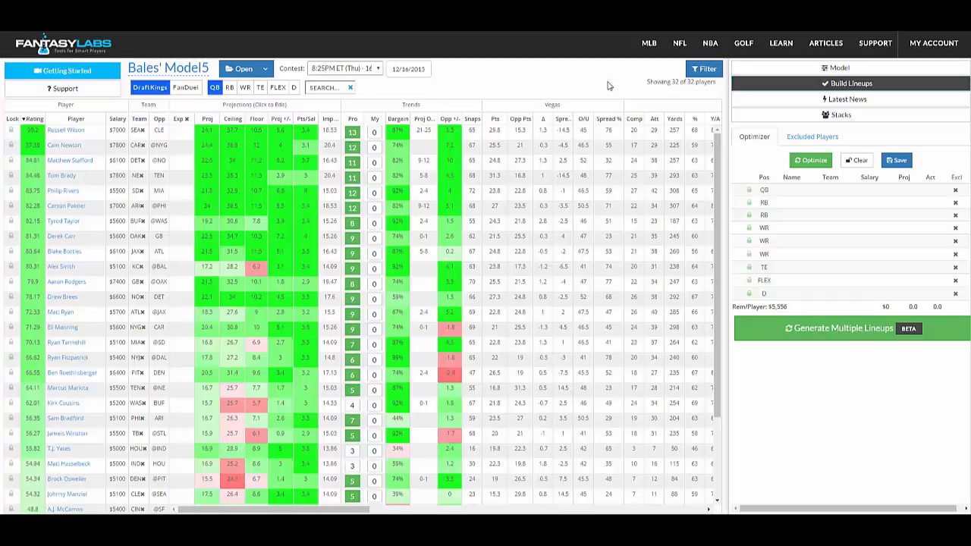
pyautogui.moveTo(818, 354)
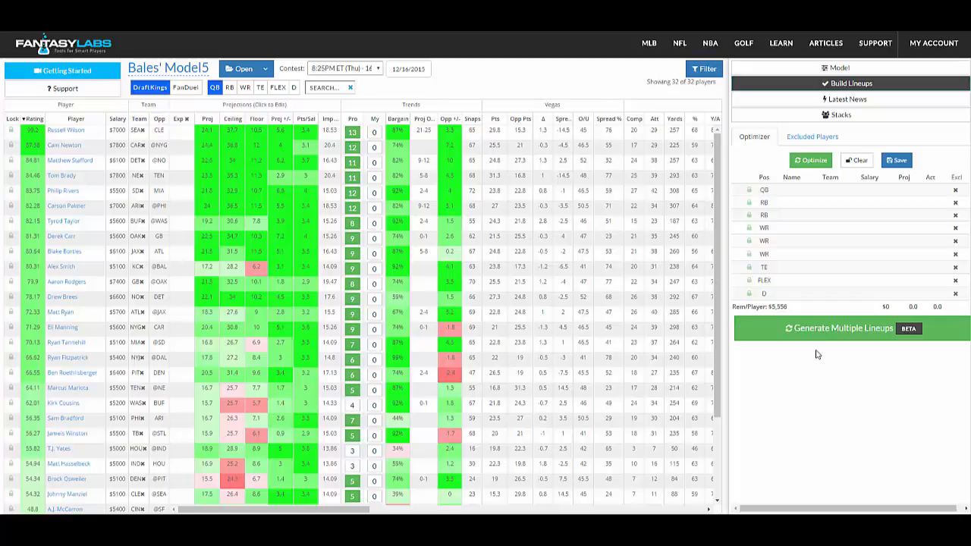
pyautogui.moveTo(809, 93)
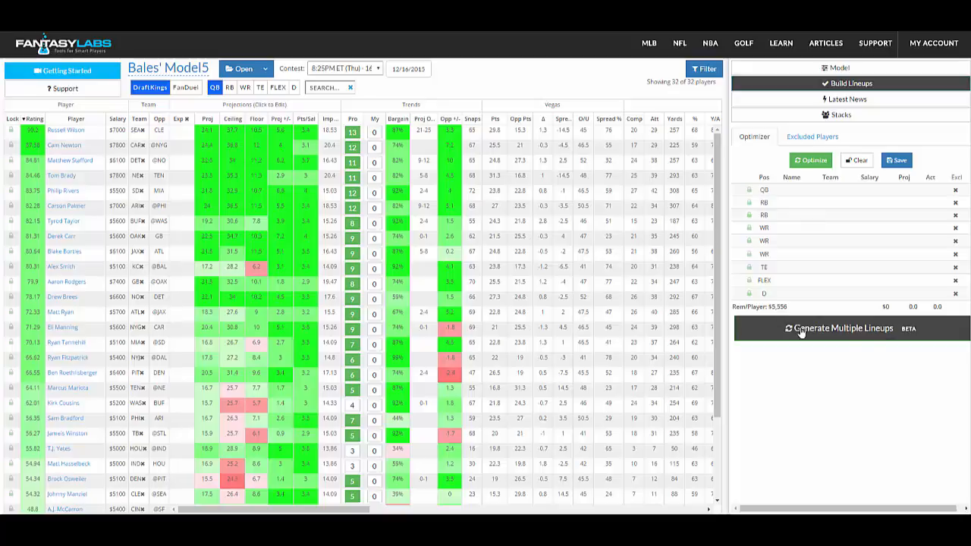
pyautogui.moveTo(839, 341)
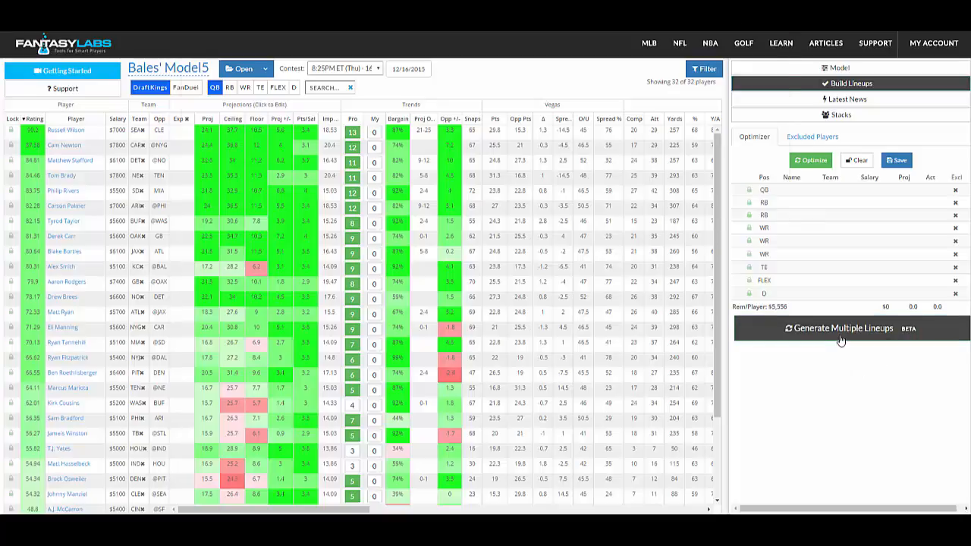
# - Open the multiple-lineup builder and create a template named 'New'
pyautogui.click(841, 327)
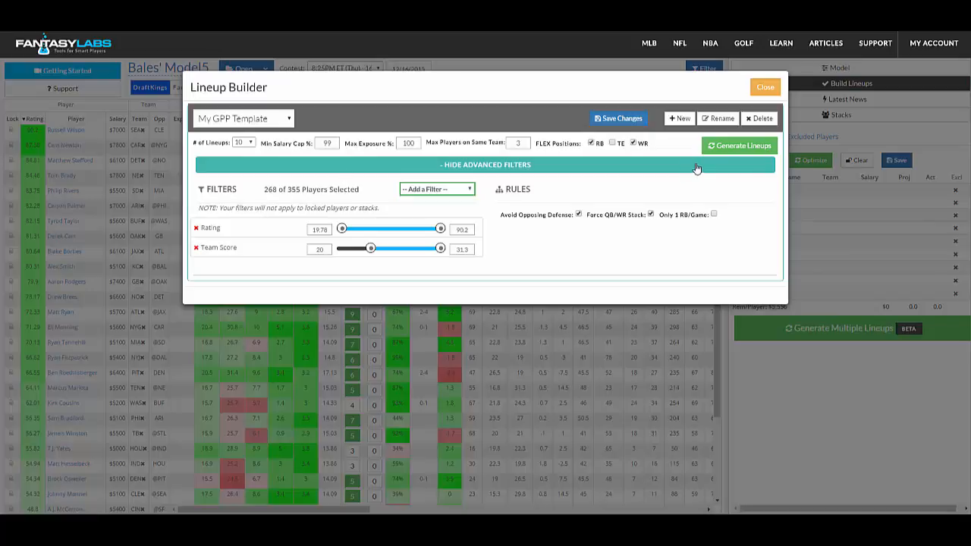
pyautogui.moveTo(371, 264)
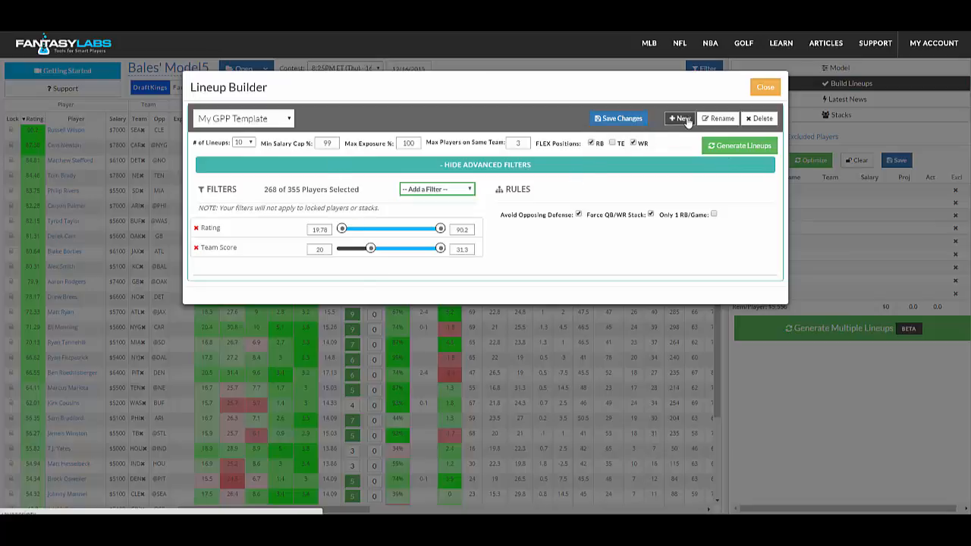
pyautogui.click(679, 119)
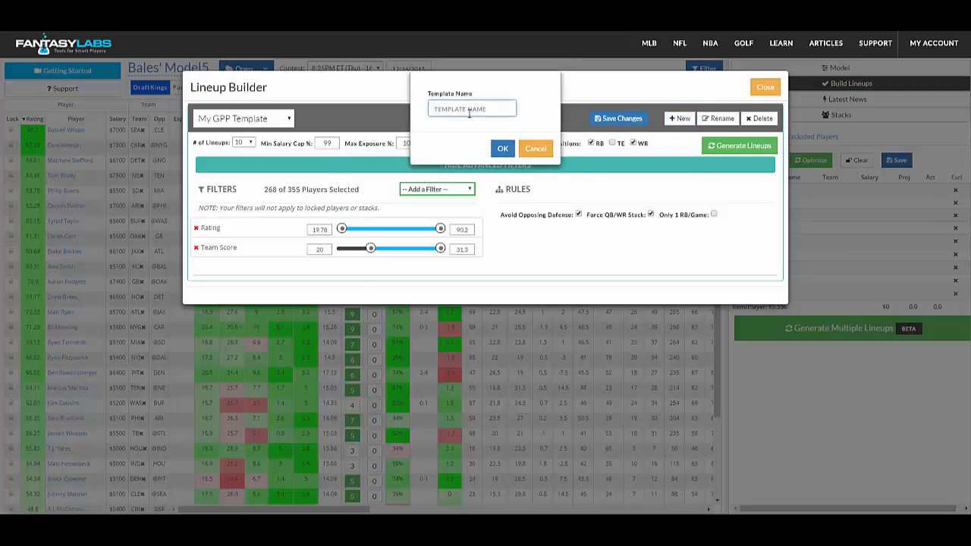
pyautogui.write('New')
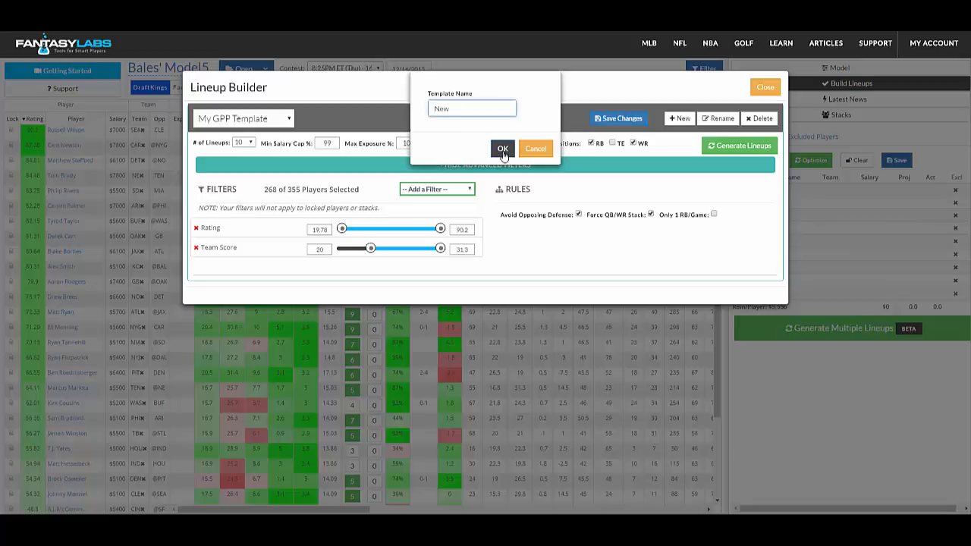
pyautogui.click(502, 148)
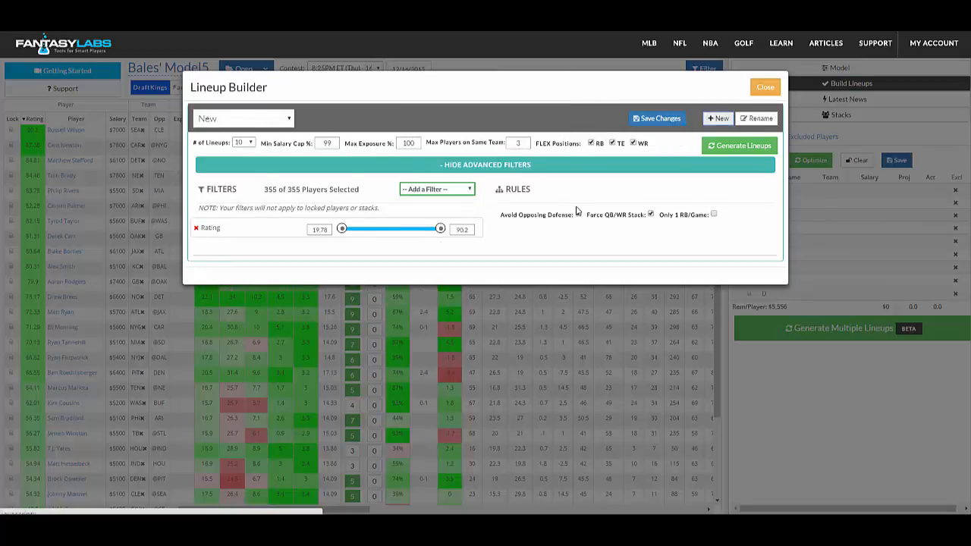
# - Check the lineup-count choices and add a Proj Pts filter (0.6–24.4) to the New template
pyautogui.click(577, 213)
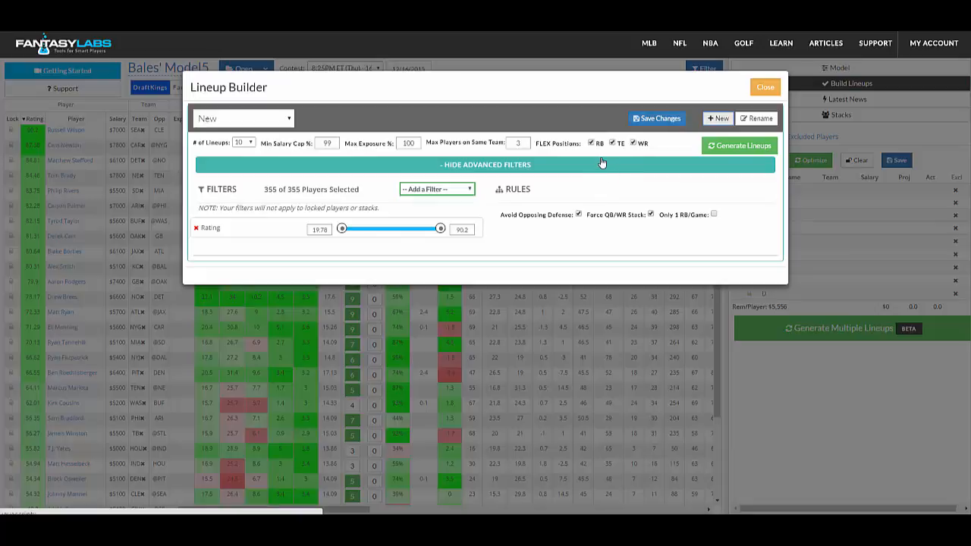
pyautogui.moveTo(634, 144)
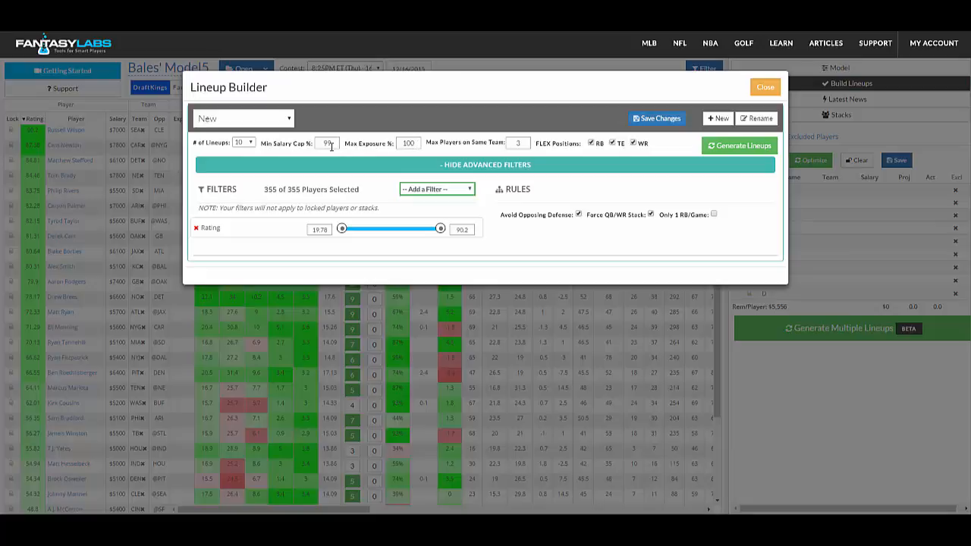
pyautogui.click(243, 143)
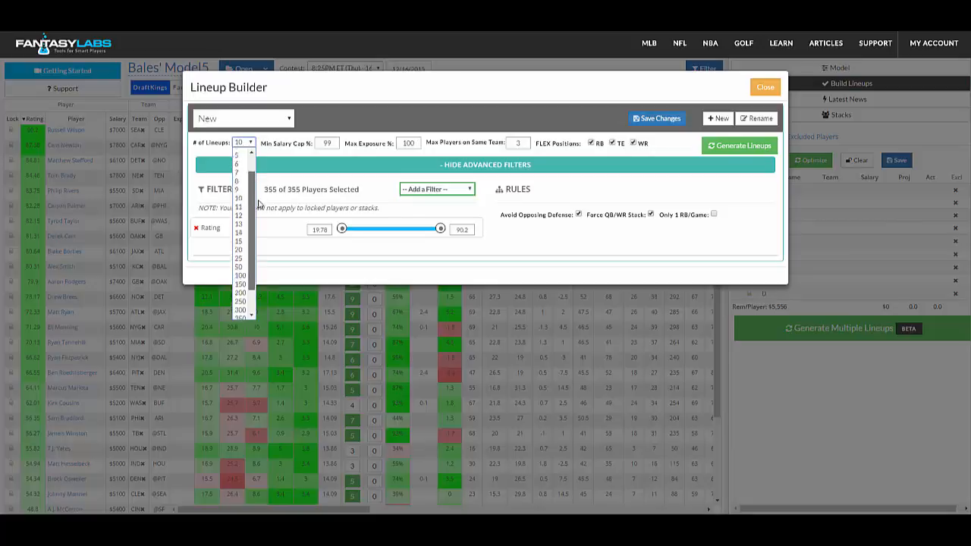
pyautogui.scroll(3)
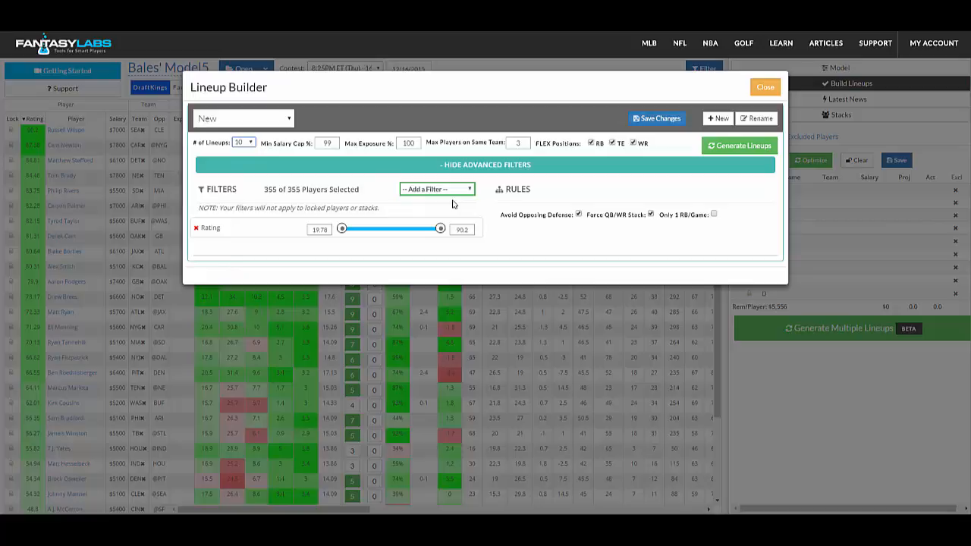
pyautogui.moveTo(681, 214)
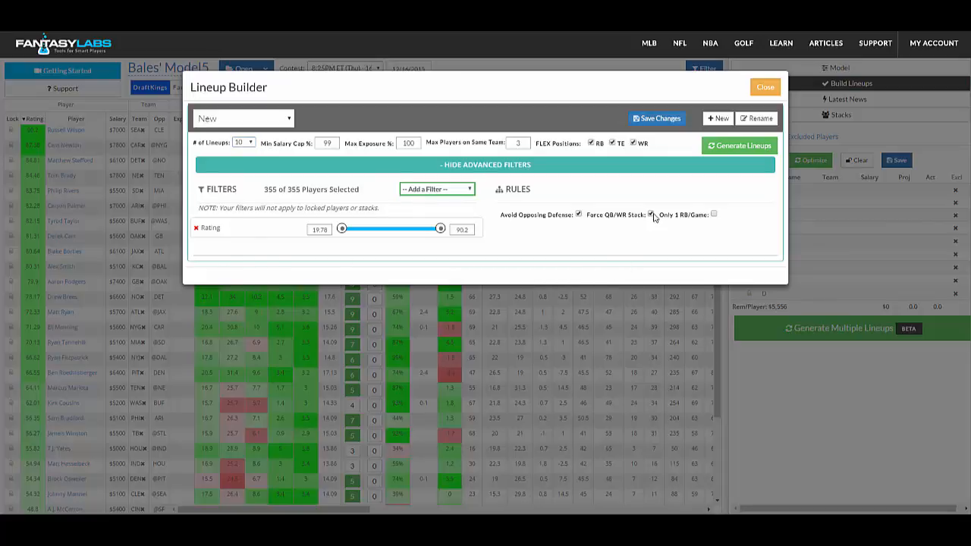
pyautogui.click(436, 188)
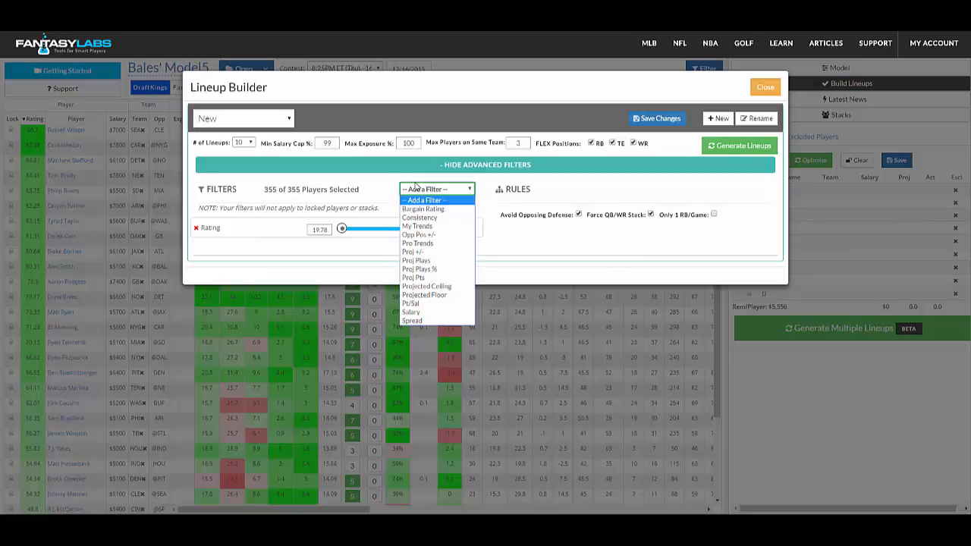
pyautogui.moveTo(453, 217)
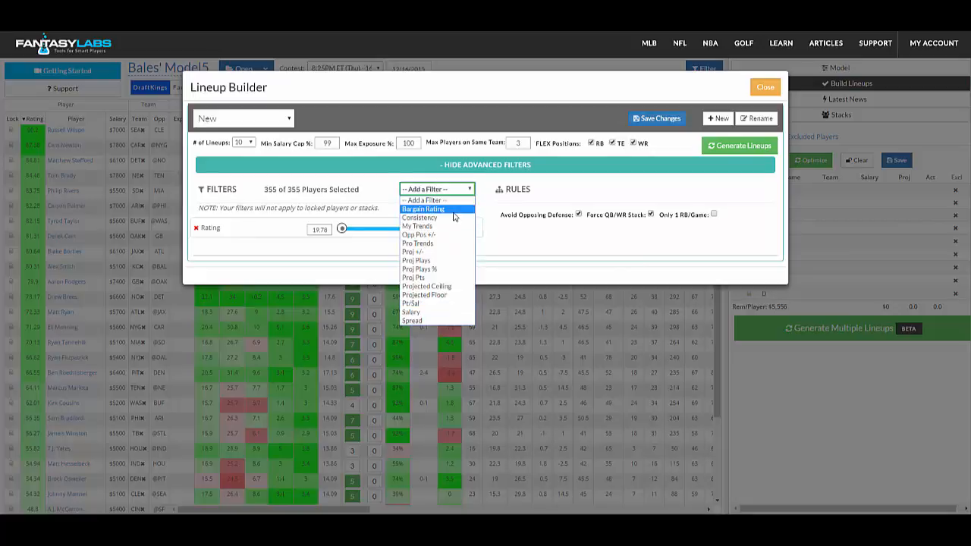
pyautogui.moveTo(413, 276)
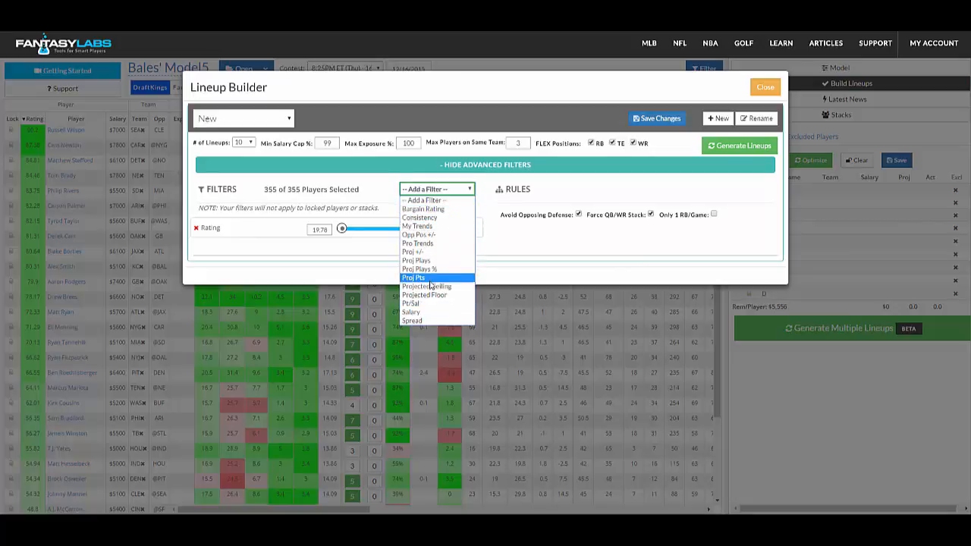
pyautogui.click(414, 277)
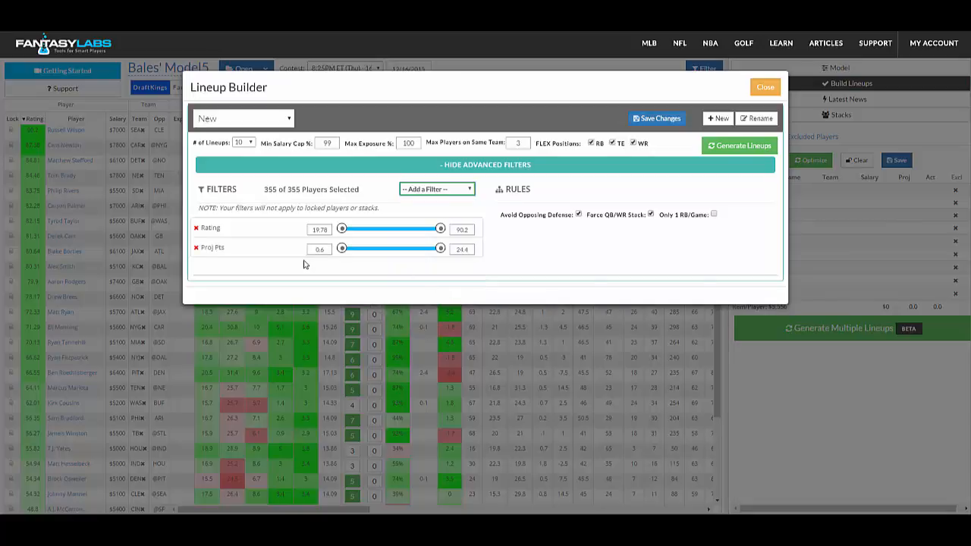
pyautogui.moveTo(358, 266)
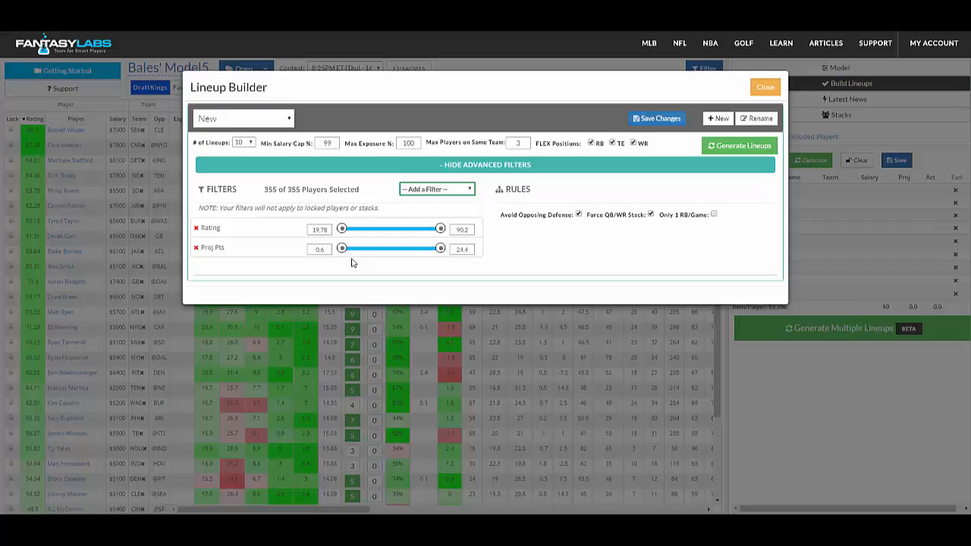
pyautogui.moveTo(402, 279)
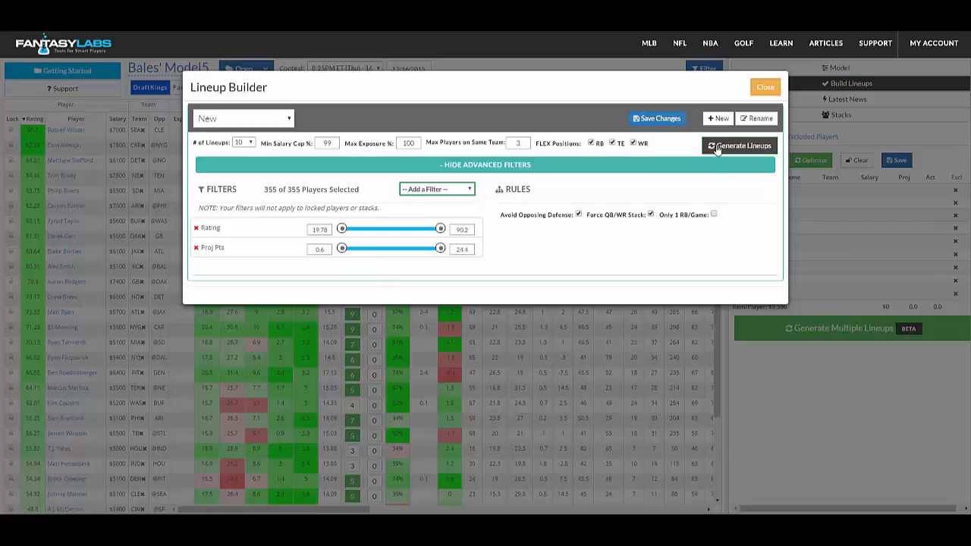
# - Generate ten lineups averaging 146.01 points and scroll through them and the exposures
pyautogui.click(740, 145)
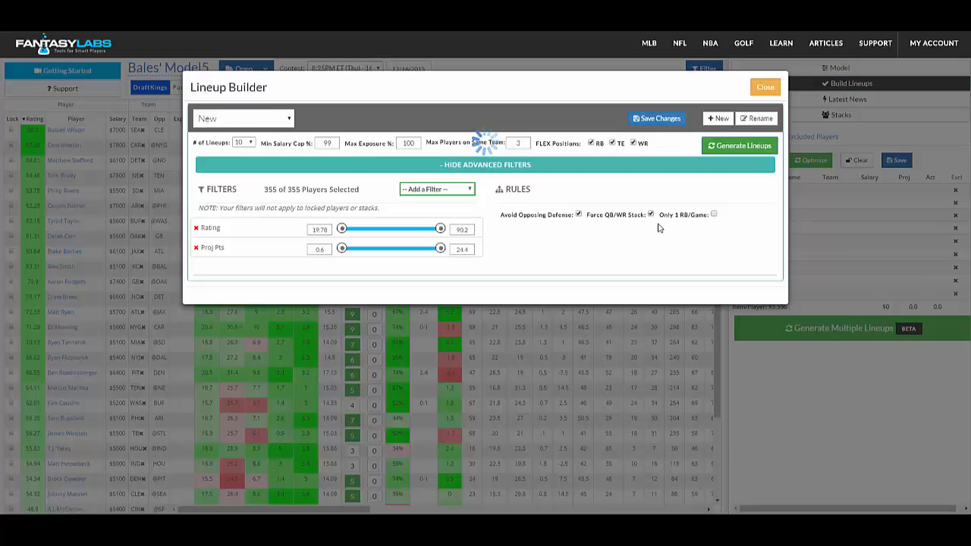
pyautogui.click(740, 145)
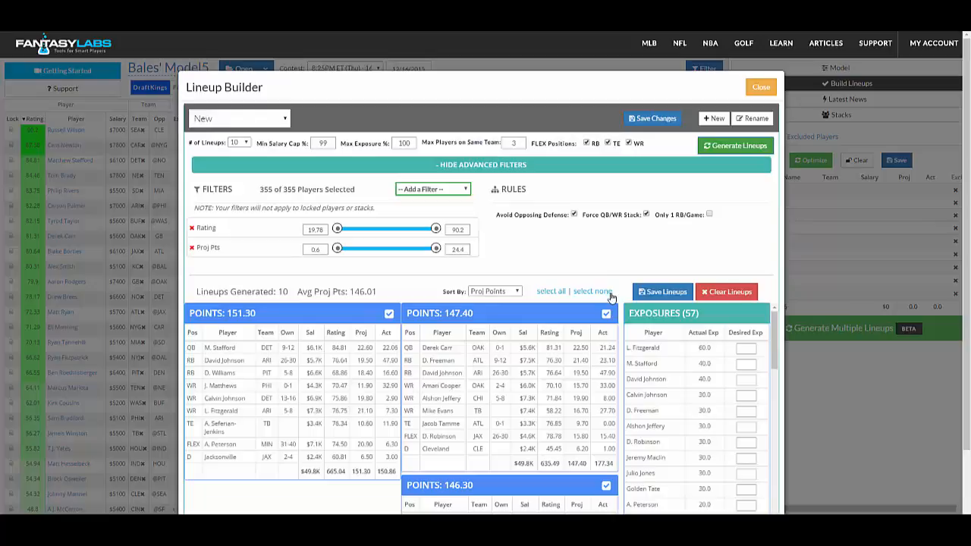
pyautogui.moveTo(692, 471)
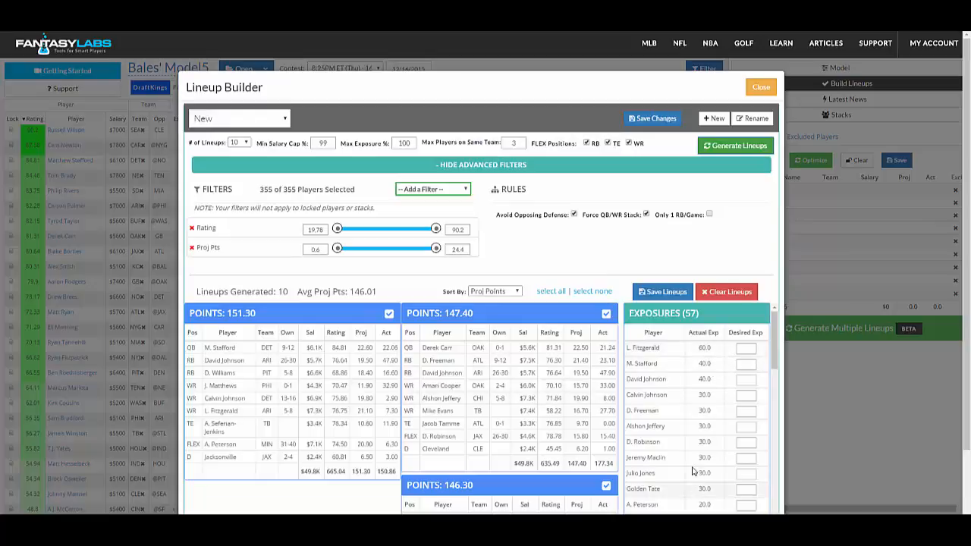
pyautogui.moveTo(696, 381)
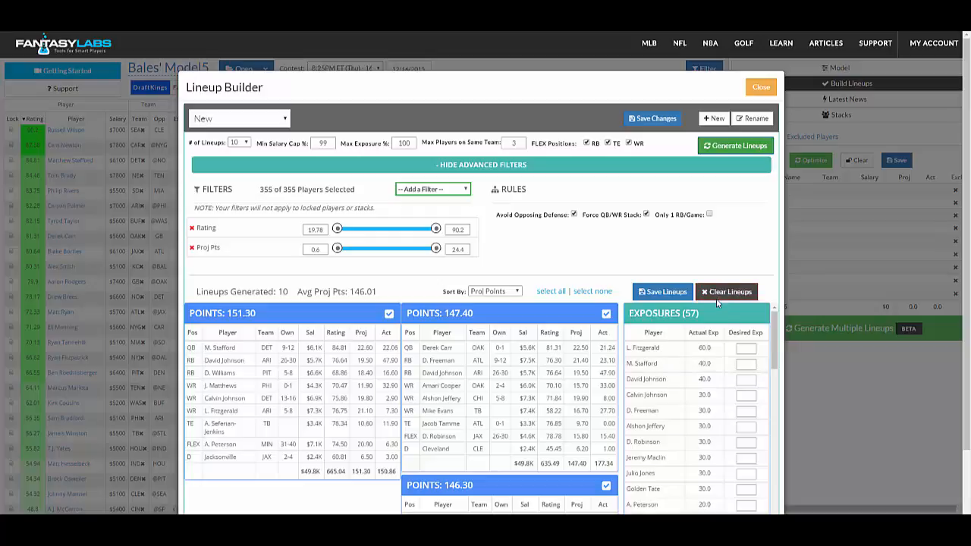
pyautogui.scroll(-3)
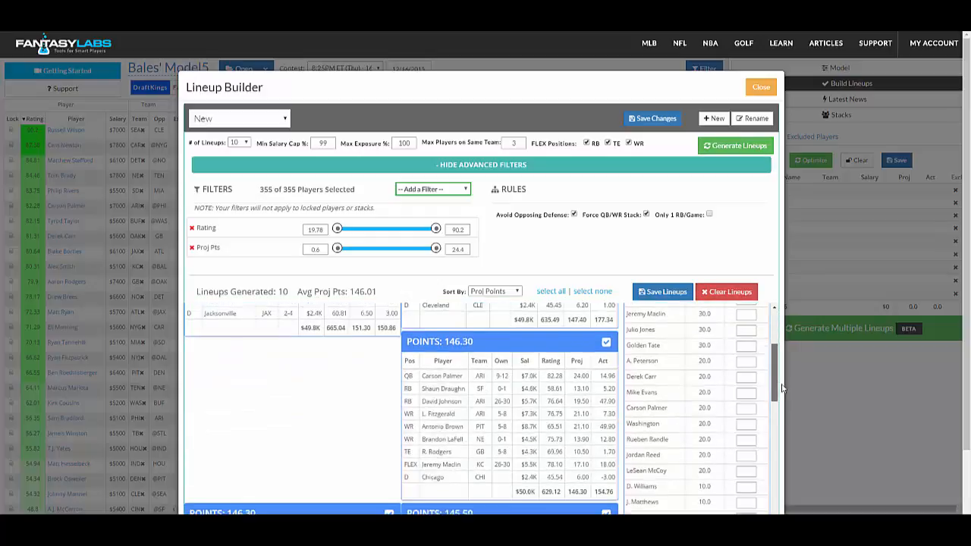
pyautogui.scroll(-3)
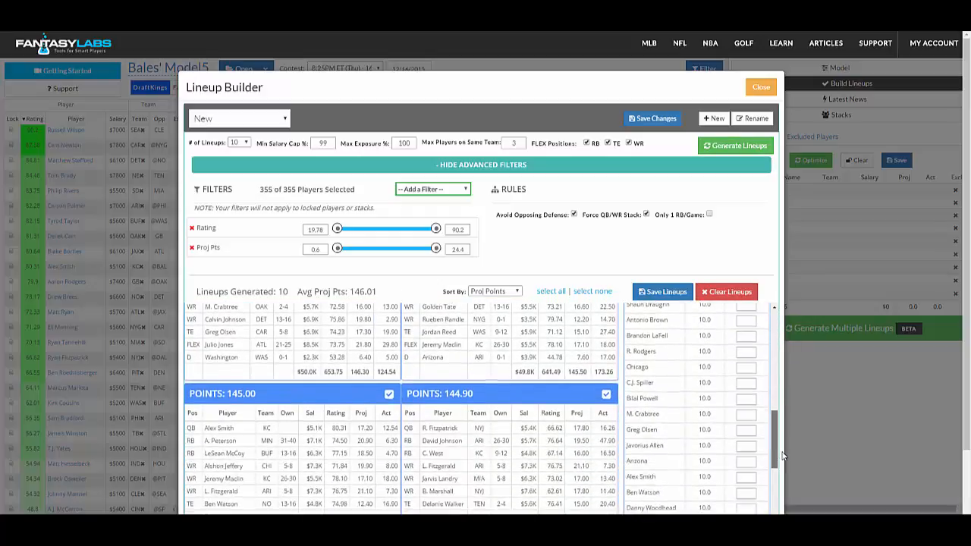
pyautogui.scroll(-3)
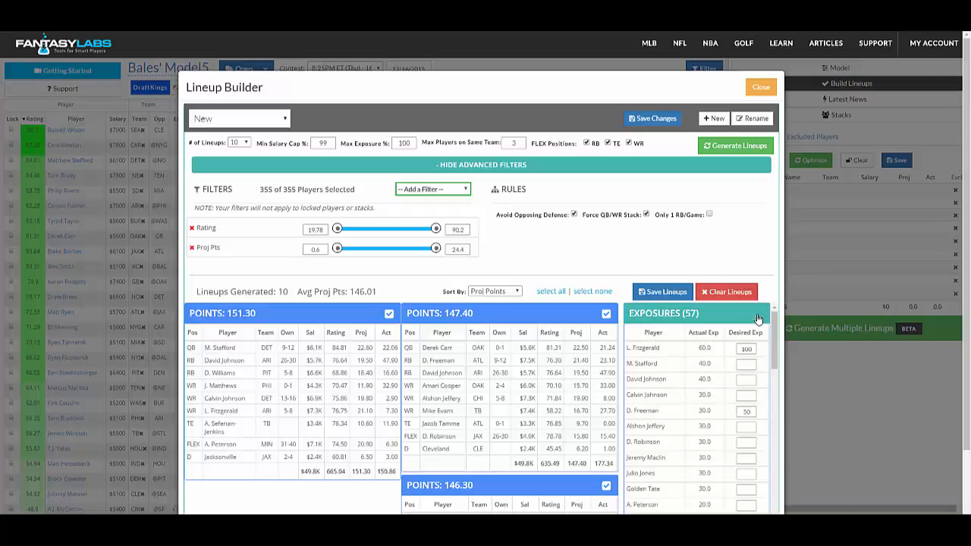
# - Regenerate the ten lineups with Fitzgerald at 100 exposure, averaging 150.68 points
pyautogui.click(734, 145)
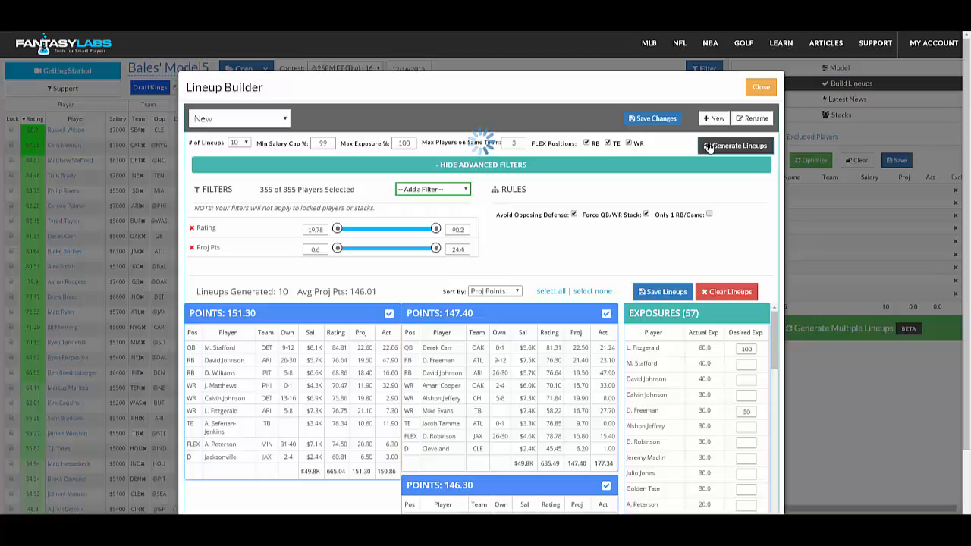
pyautogui.click(735, 145)
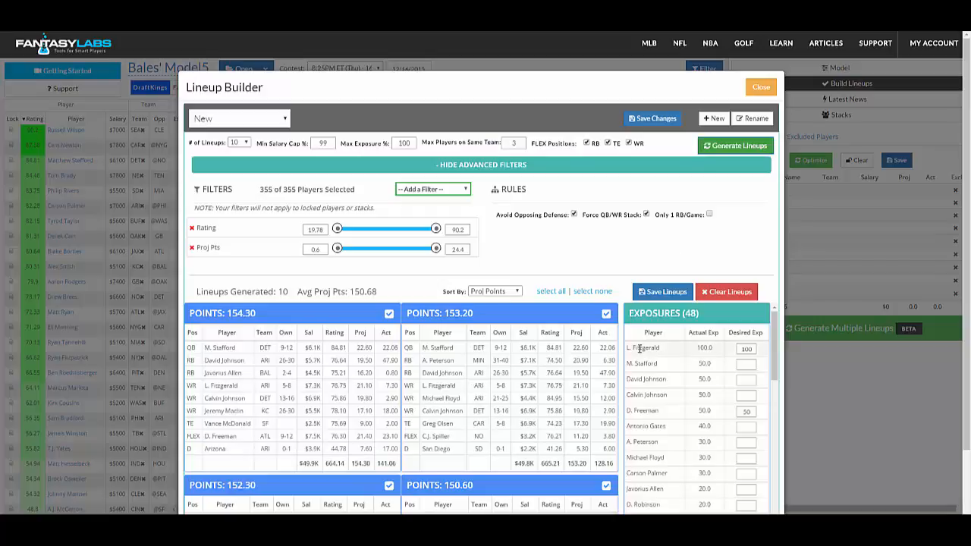
pyautogui.scroll(-3)
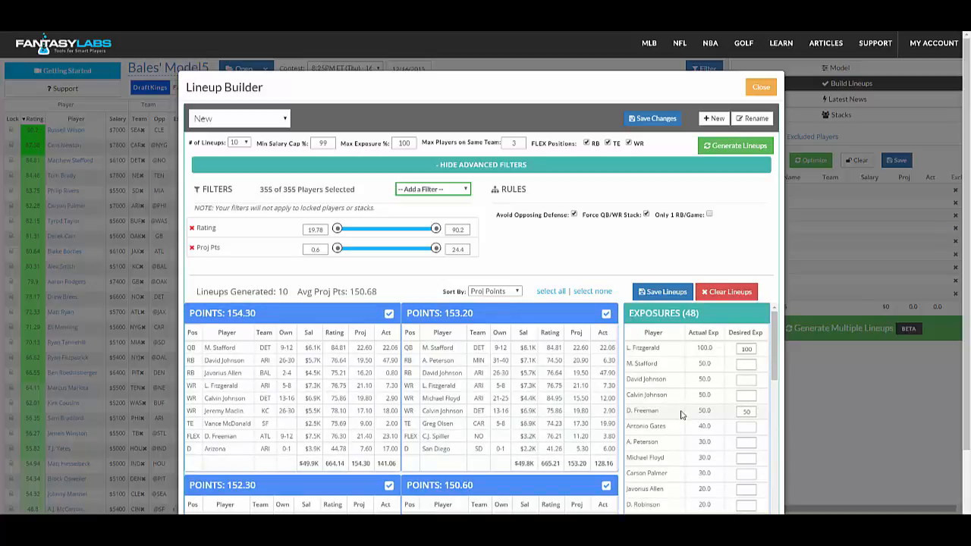
pyautogui.moveTo(714, 172)
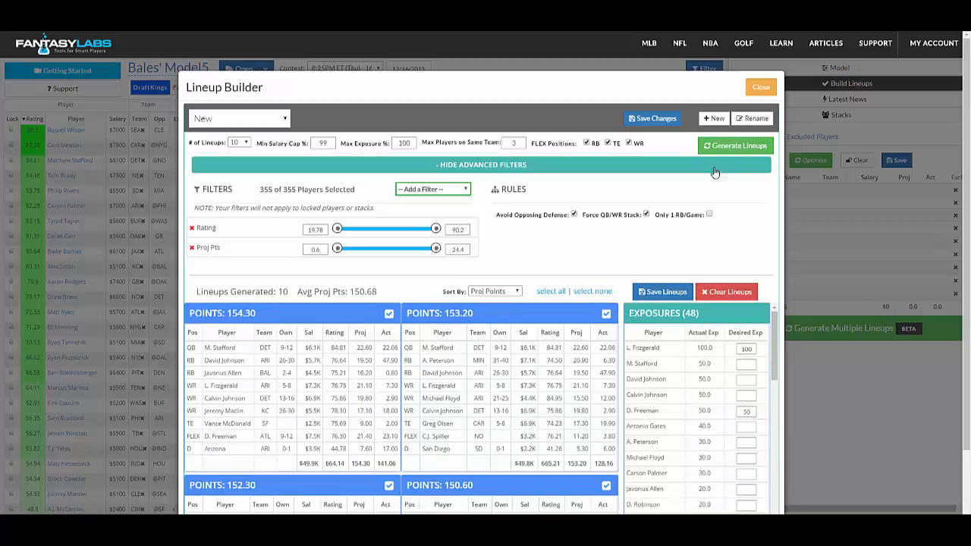
# - Clear Devonta Freeman's exposure on the RB list and set Tavon Austin's exposure to 50
pyautogui.click(759, 86)
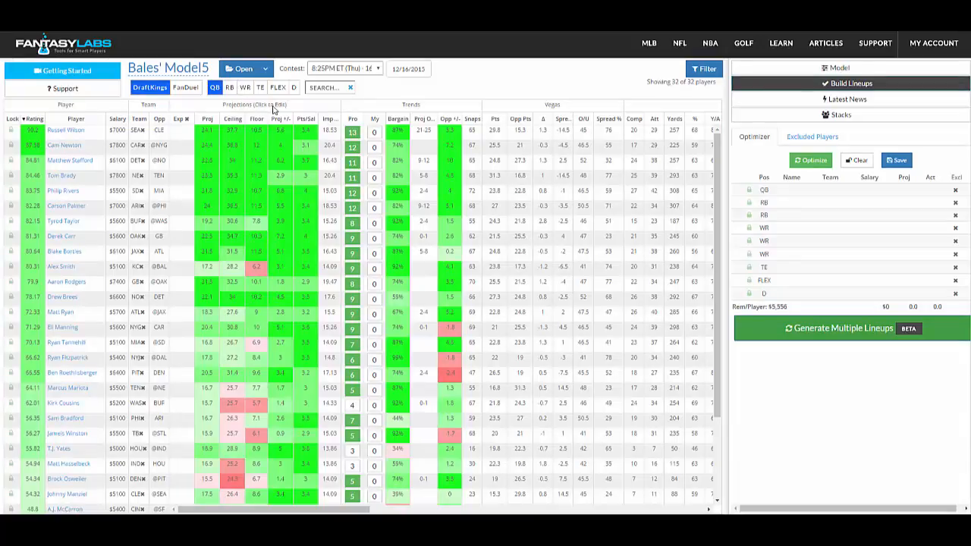
pyautogui.click(244, 87)
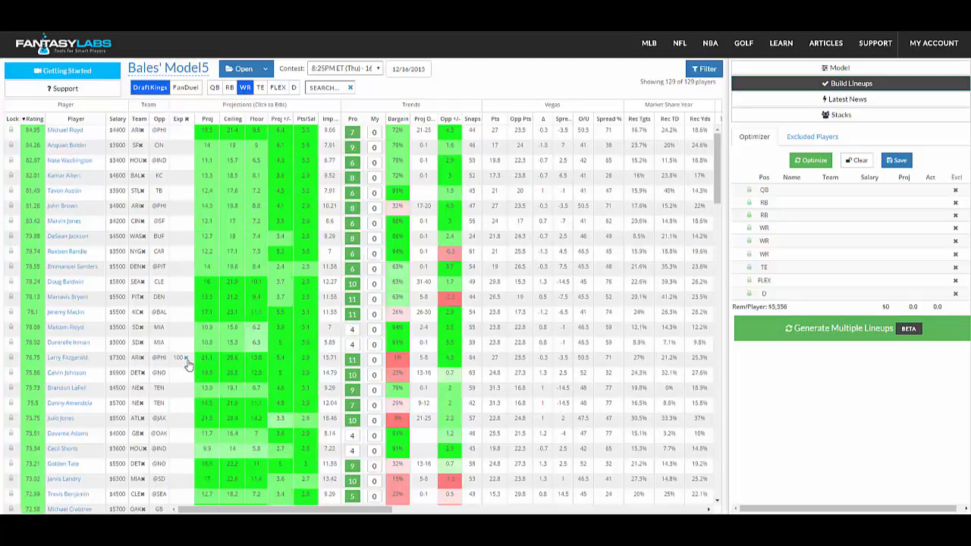
pyautogui.click(229, 87)
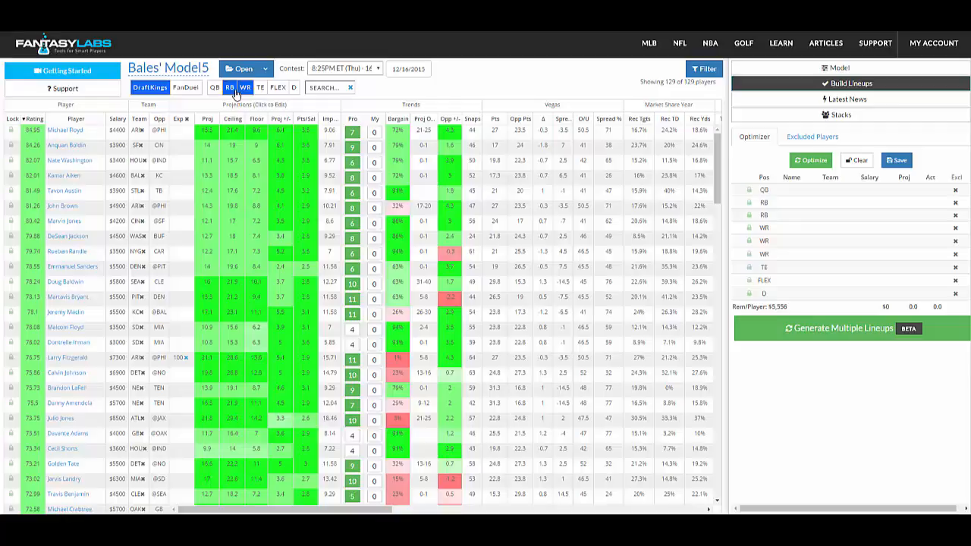
pyautogui.click(230, 86)
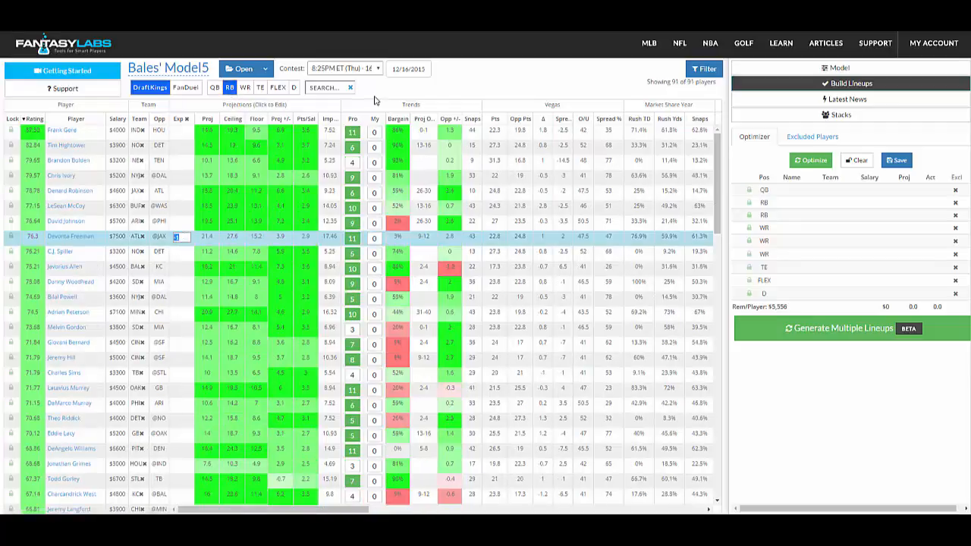
pyautogui.click(245, 87)
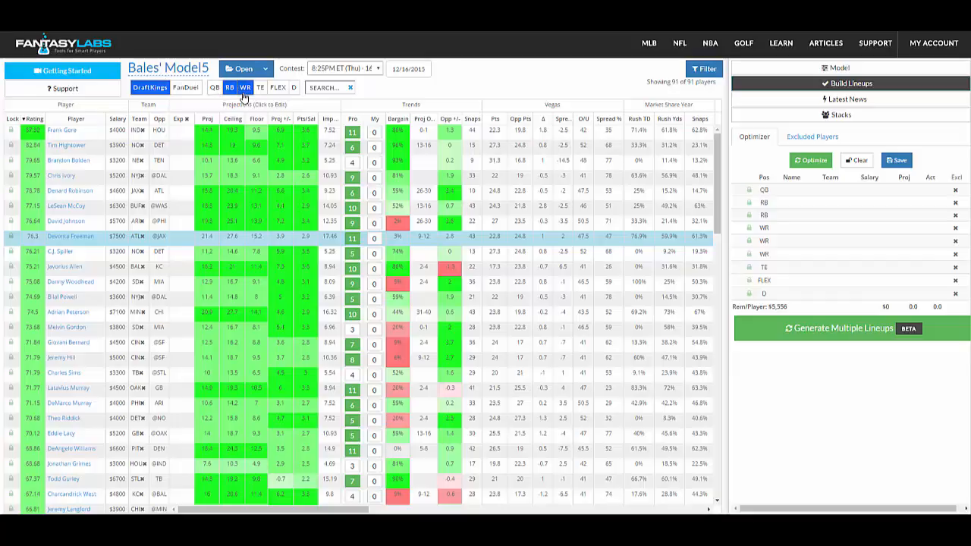
pyautogui.click(245, 86)
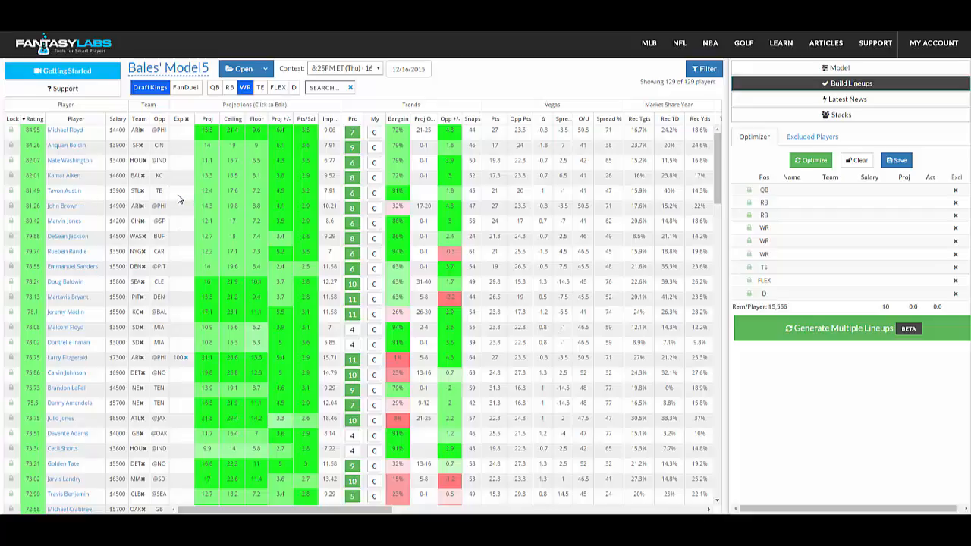
pyautogui.click(182, 191)
pyautogui.write('50')
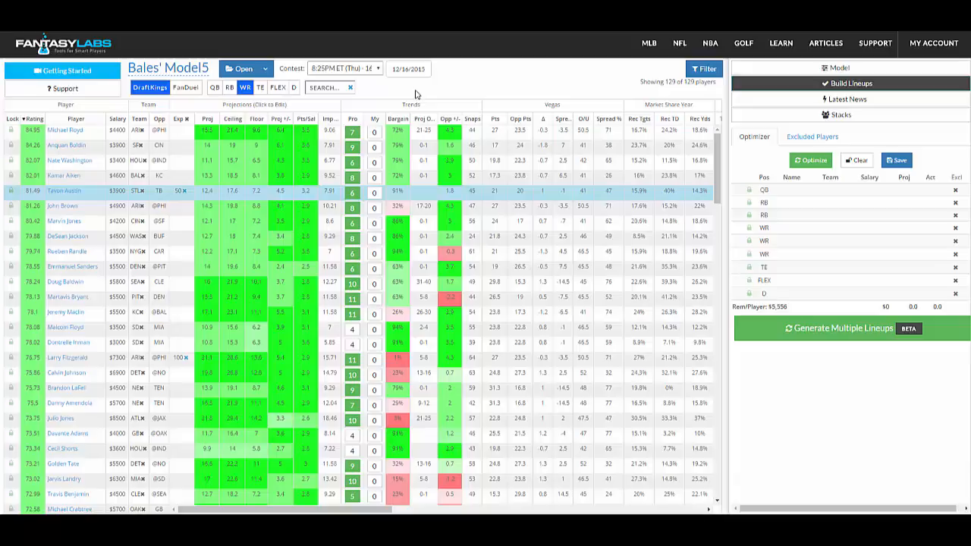
# - Generate a fresh ten lineups averaging 148.82 points, with Austin at 50% exposure
pyautogui.click(842, 327)
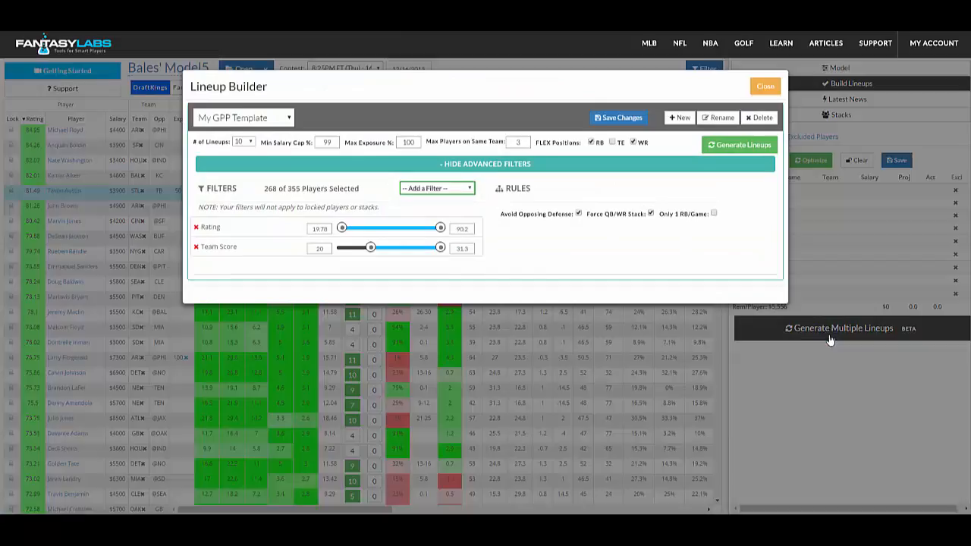
pyautogui.click(739, 145)
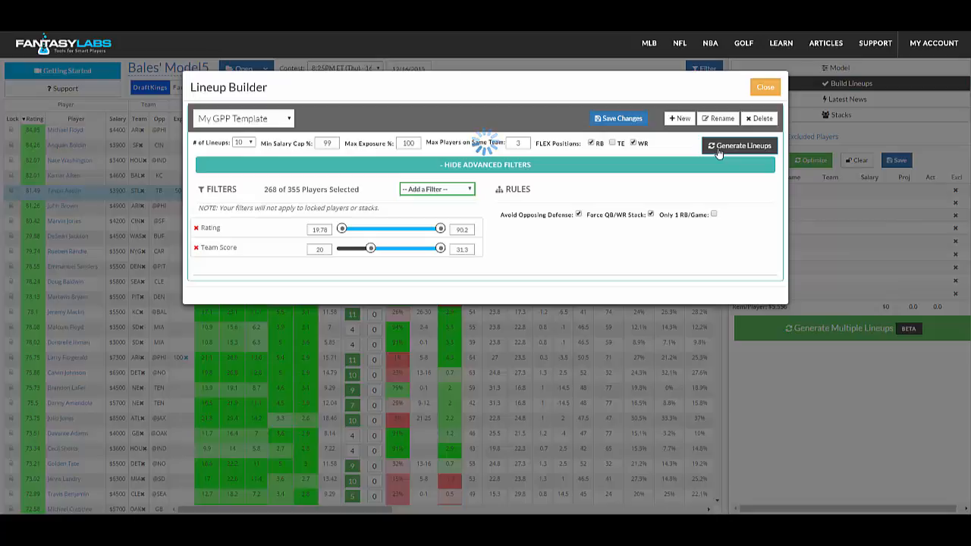
pyautogui.click(742, 145)
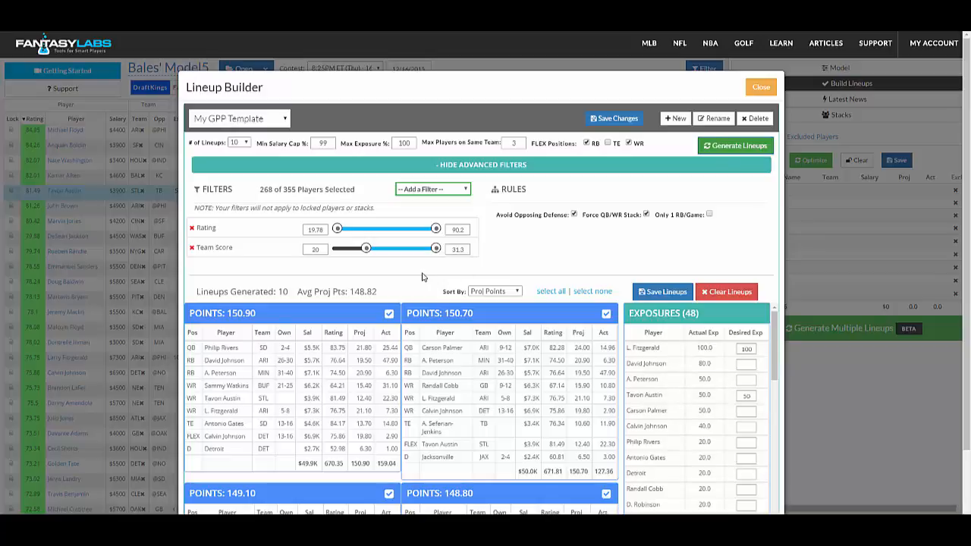
pyautogui.moveTo(392, 253)
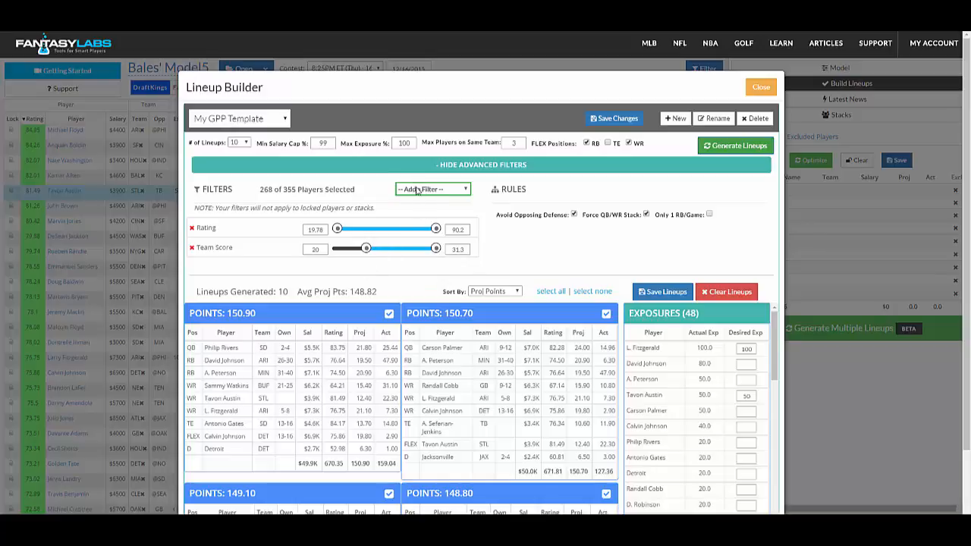
# - Add a Proj Pts filter and raise its minimum to about 9.5
pyautogui.click(432, 189)
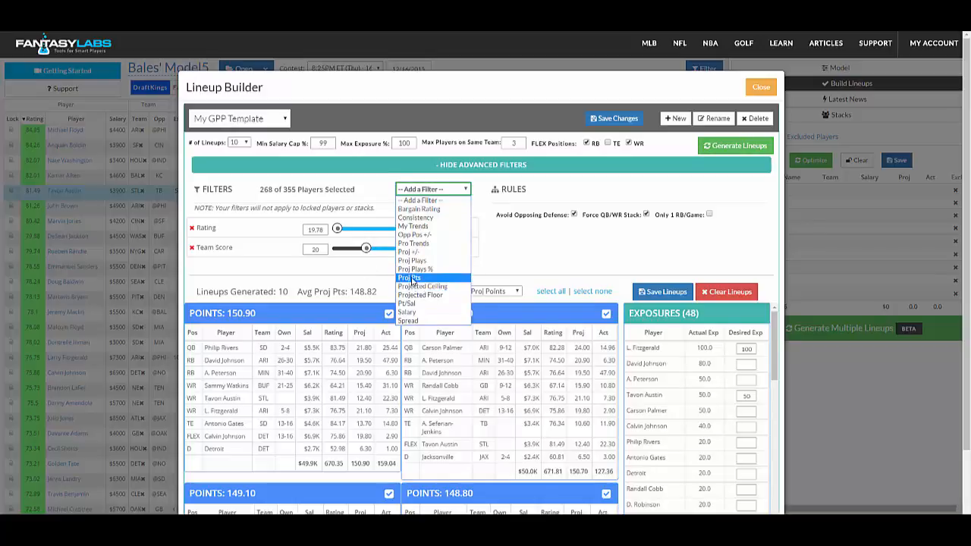
pyautogui.click(409, 278)
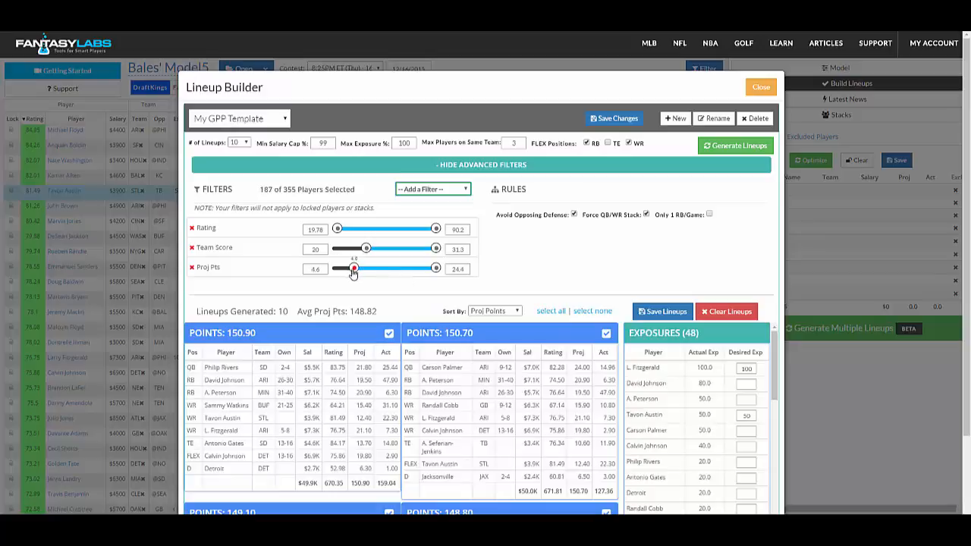
pyautogui.moveTo(351, 269); pyautogui.dragTo(367, 268)
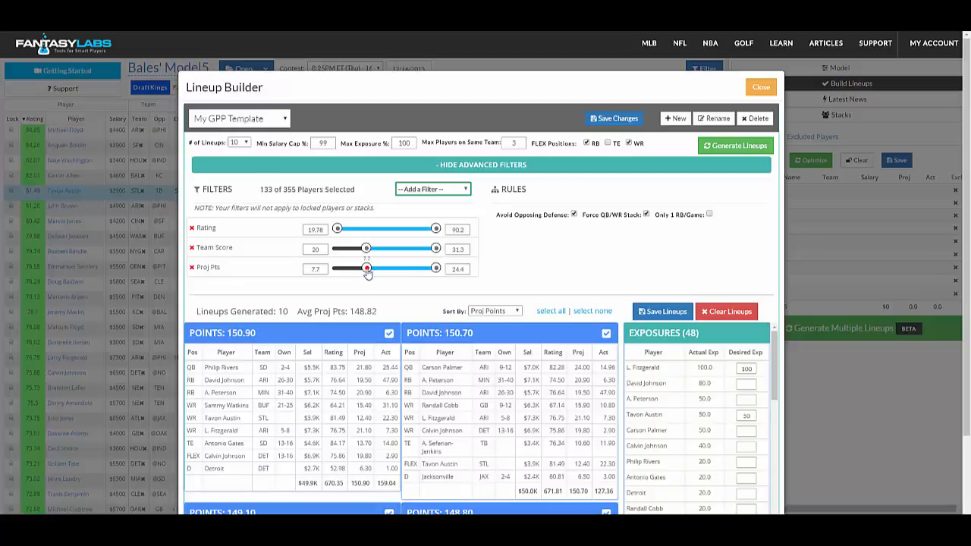
pyautogui.moveTo(368, 269); pyautogui.dragTo(374, 268)
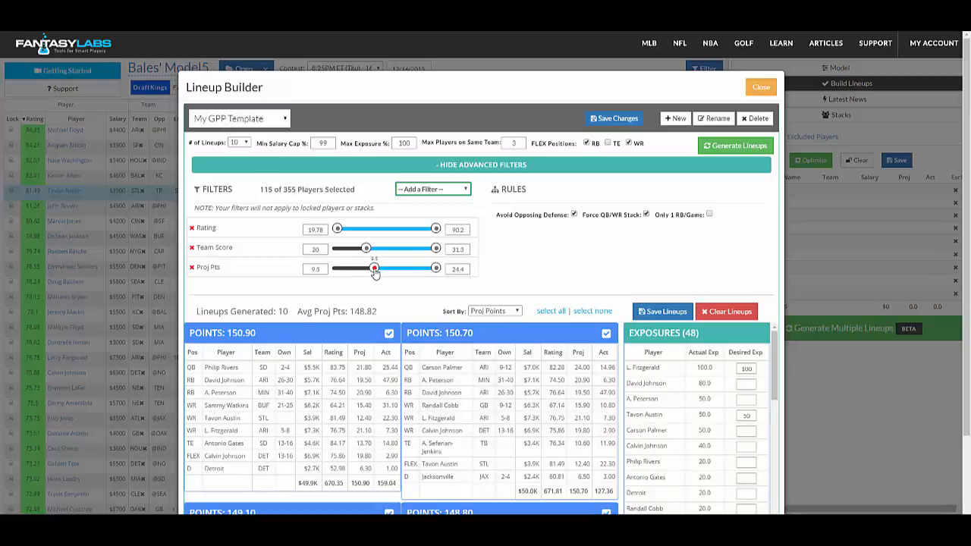
pyautogui.moveTo(373, 269); pyautogui.dragTo(375, 268)
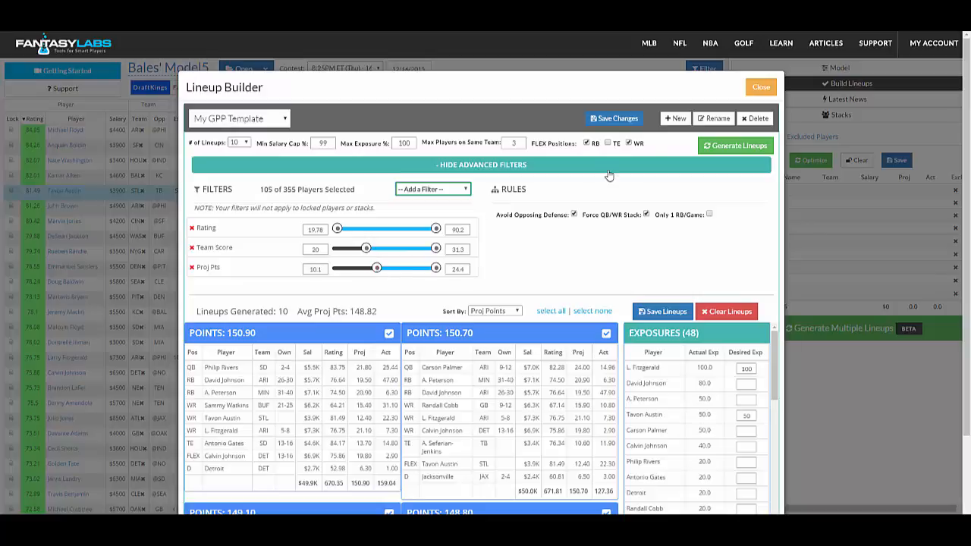
# - Lower the Proj Pts minimum to 7.2 and regenerate ten lineups averaging 150.46 points
pyautogui.click(734, 144)
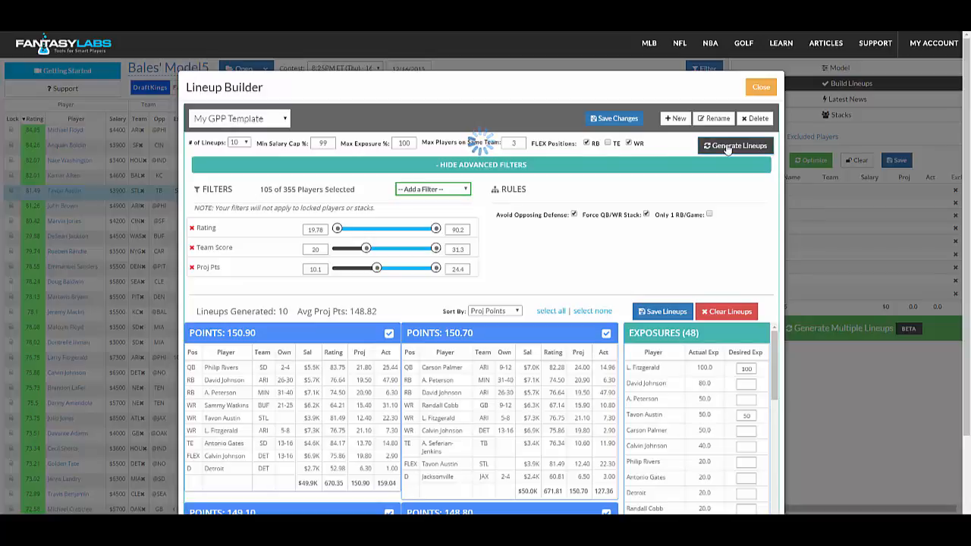
pyautogui.click(734, 145)
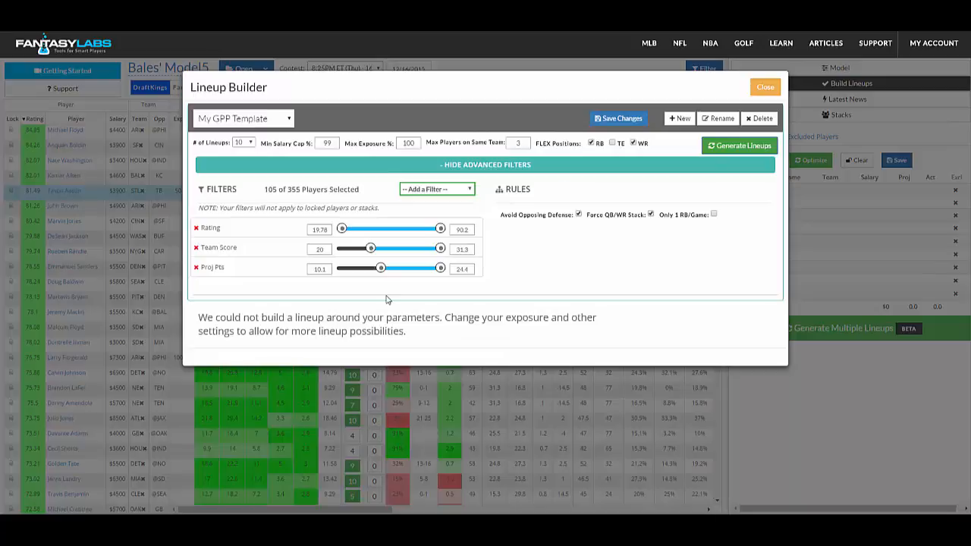
pyautogui.moveTo(380, 268); pyautogui.dragTo(370, 267)
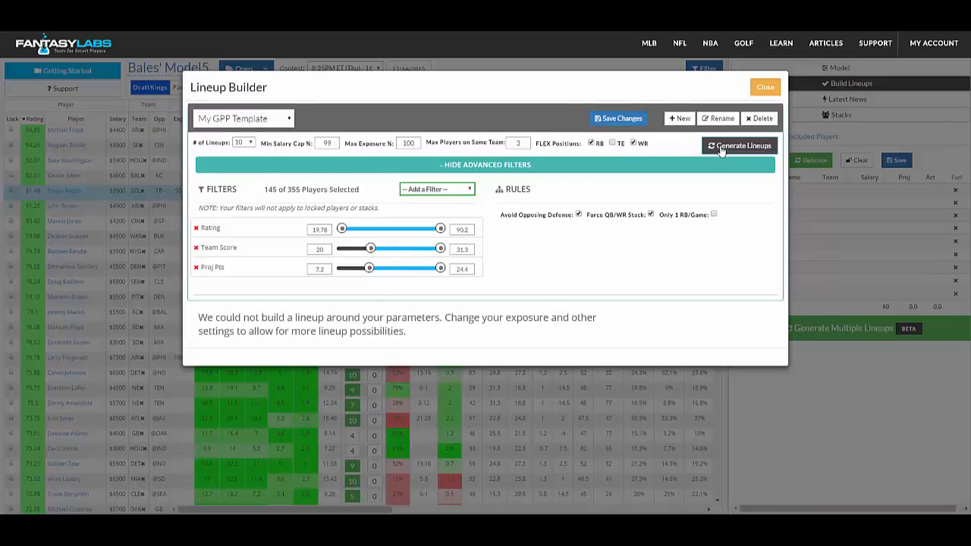
pyautogui.click(739, 145)
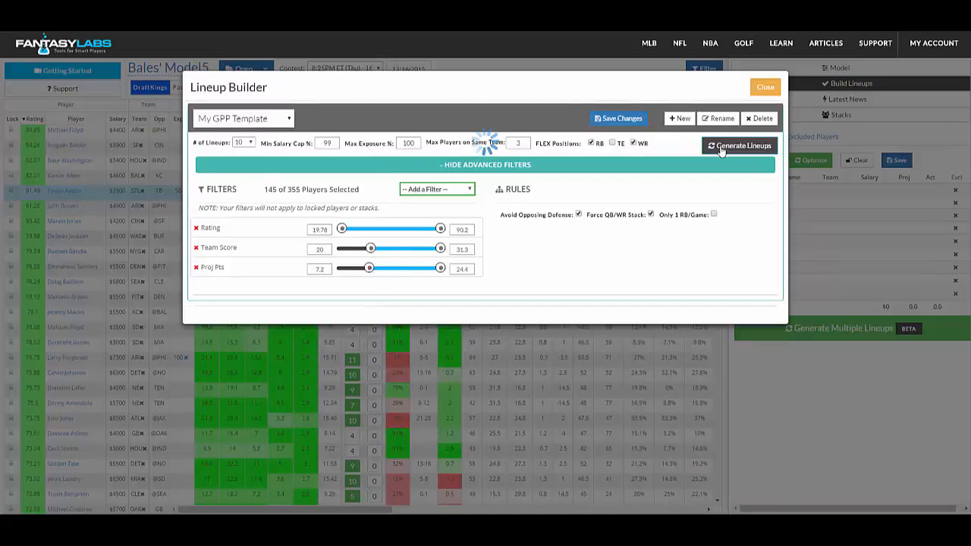
pyautogui.moveTo(470, 284)
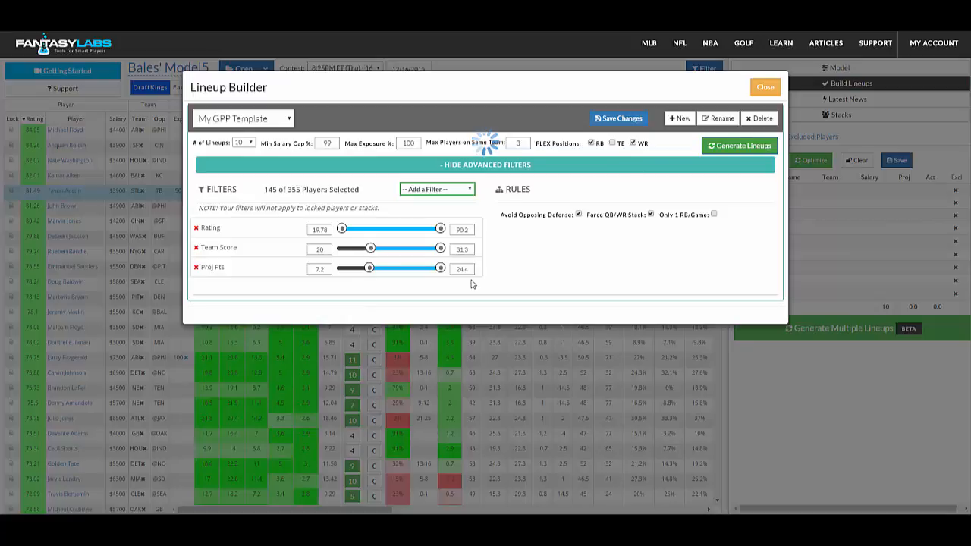
pyautogui.click(738, 145)
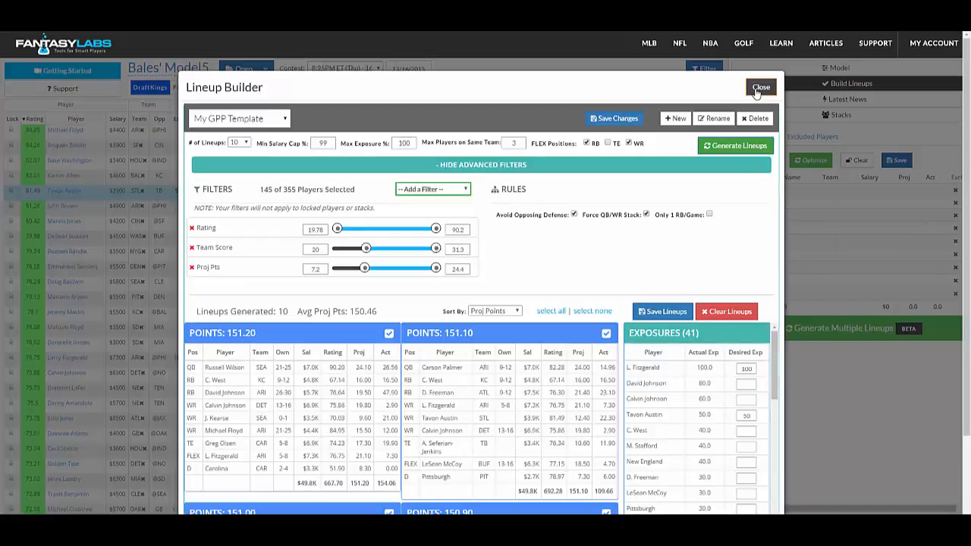
# - Lock Russell Wilson (QB), David Johnson (RB) and Rueben Randle (WR), totaling $16,200
pyautogui.click(760, 87)
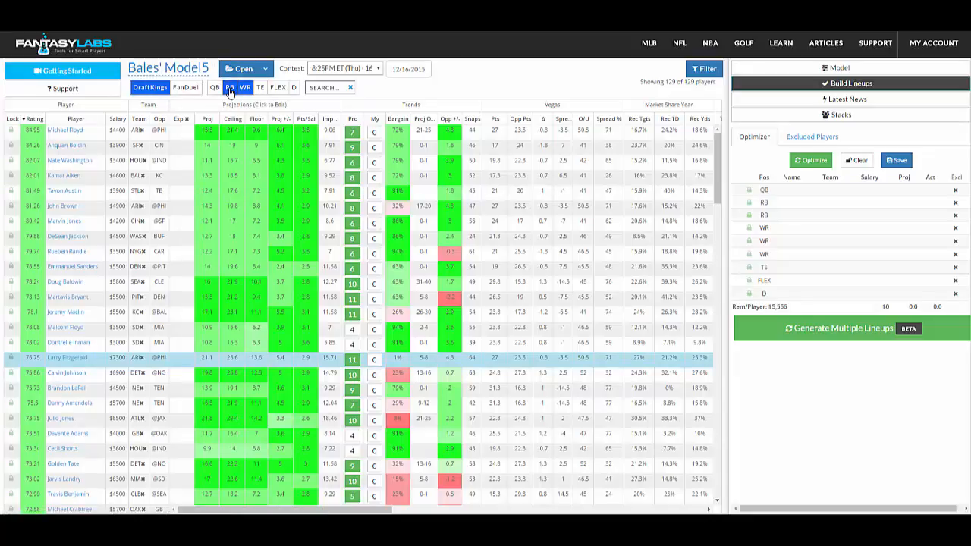
pyautogui.click(214, 87)
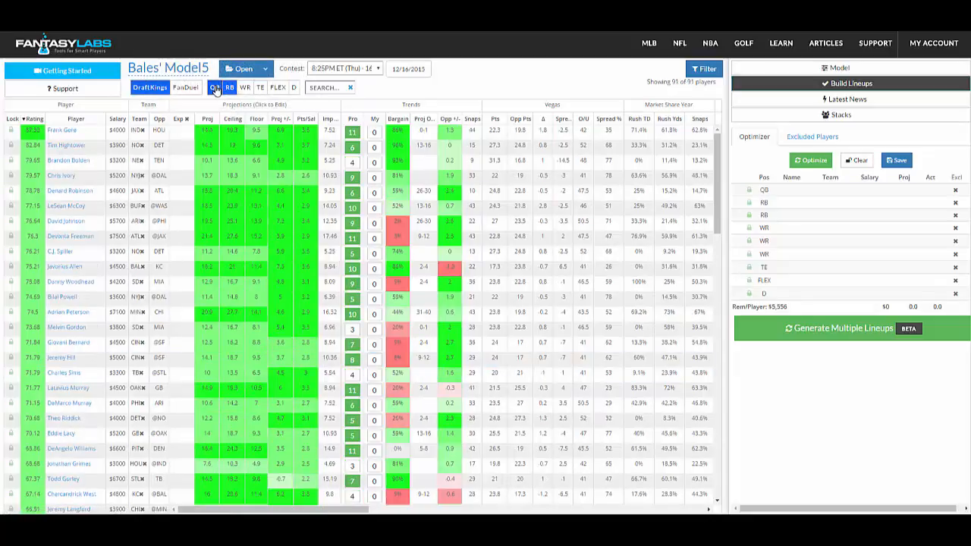
pyautogui.click(215, 87)
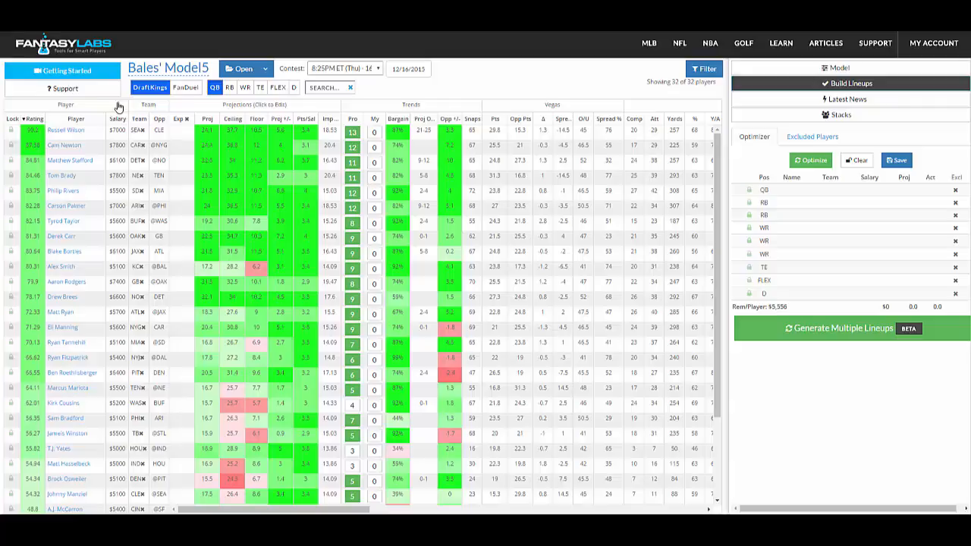
pyautogui.moveTo(11, 134)
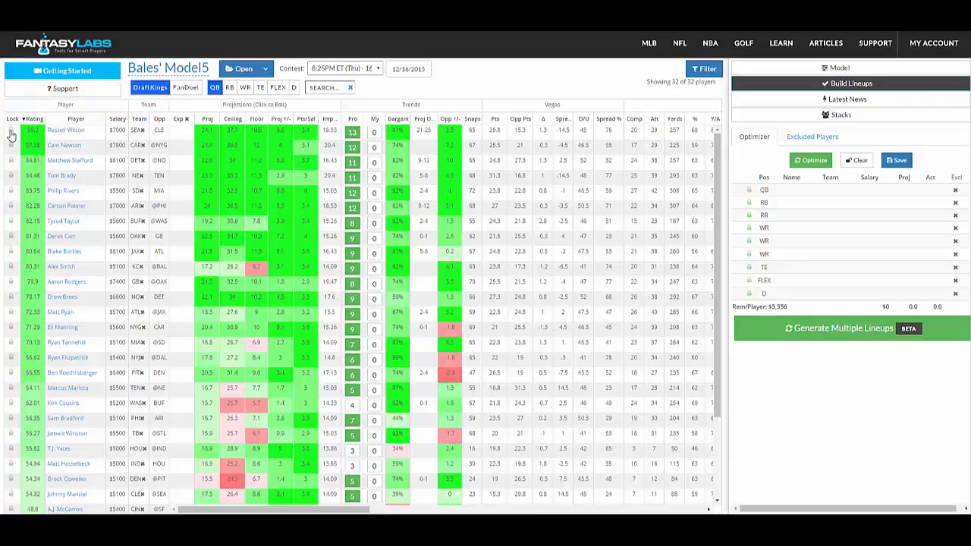
pyautogui.click(11, 130)
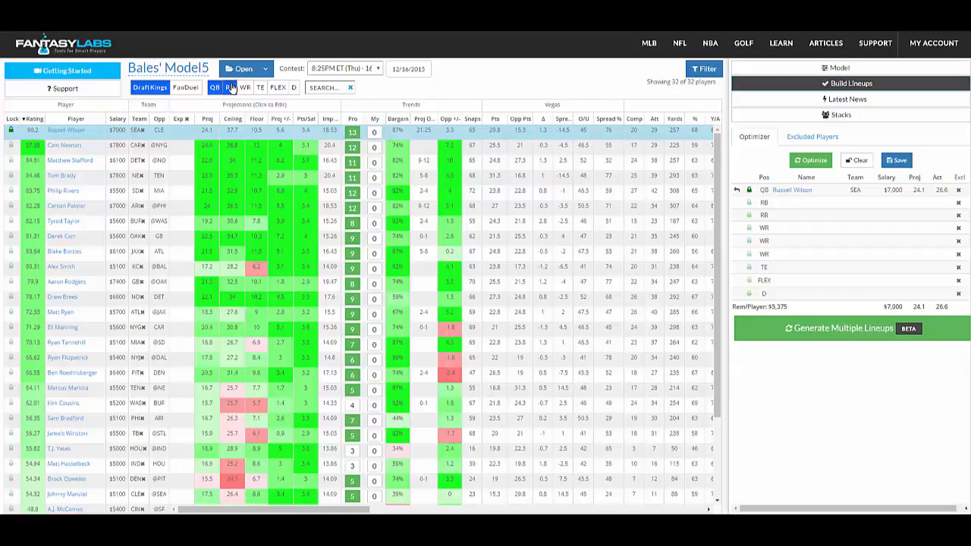
pyautogui.click(230, 87)
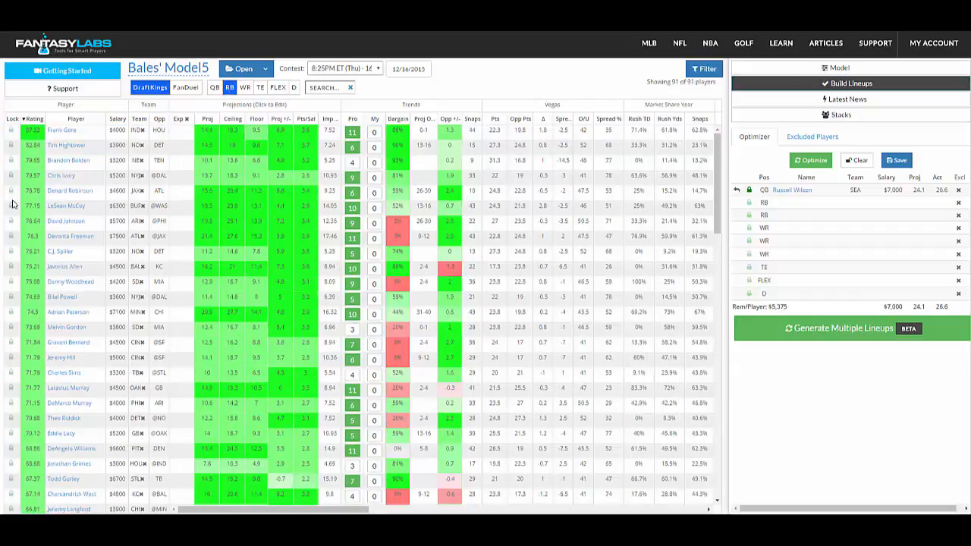
pyautogui.click(11, 221)
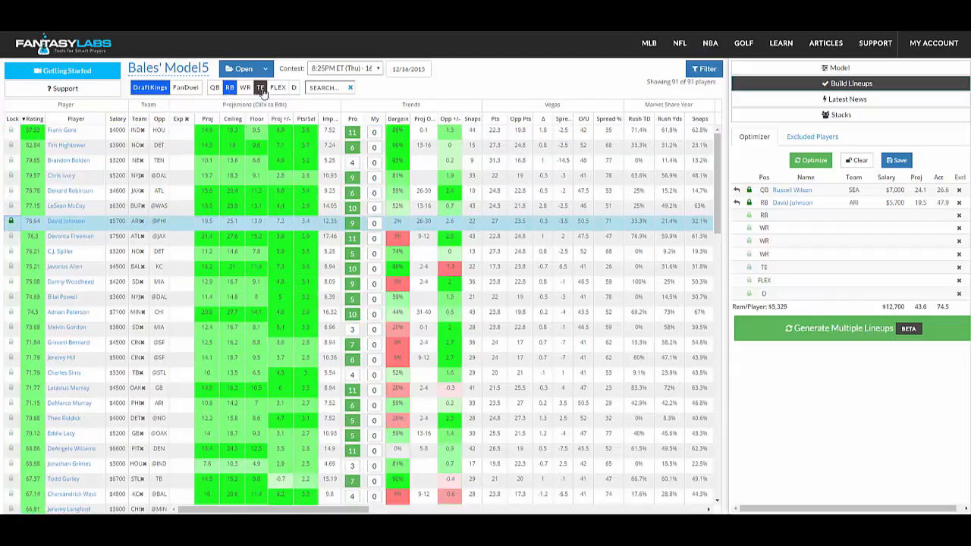
pyautogui.click(245, 87)
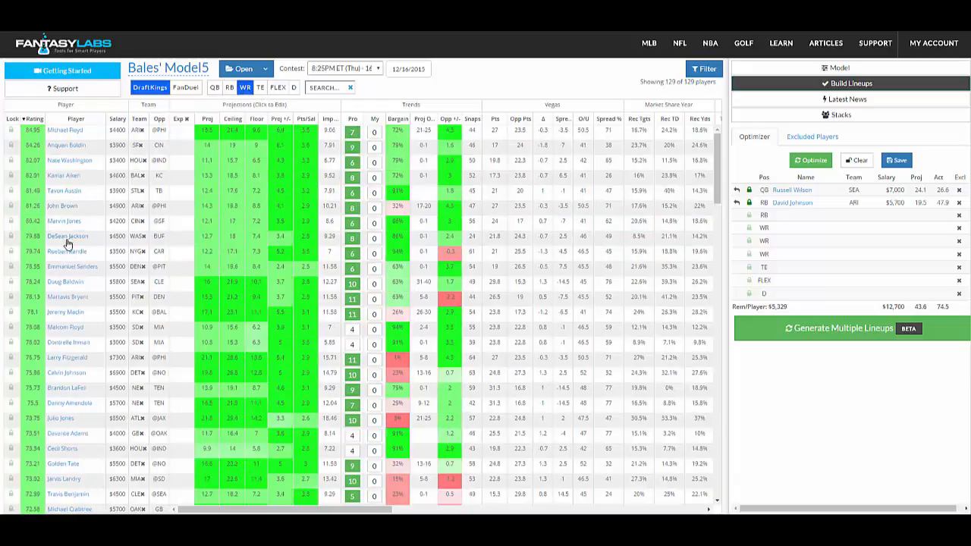
pyautogui.click(10, 251)
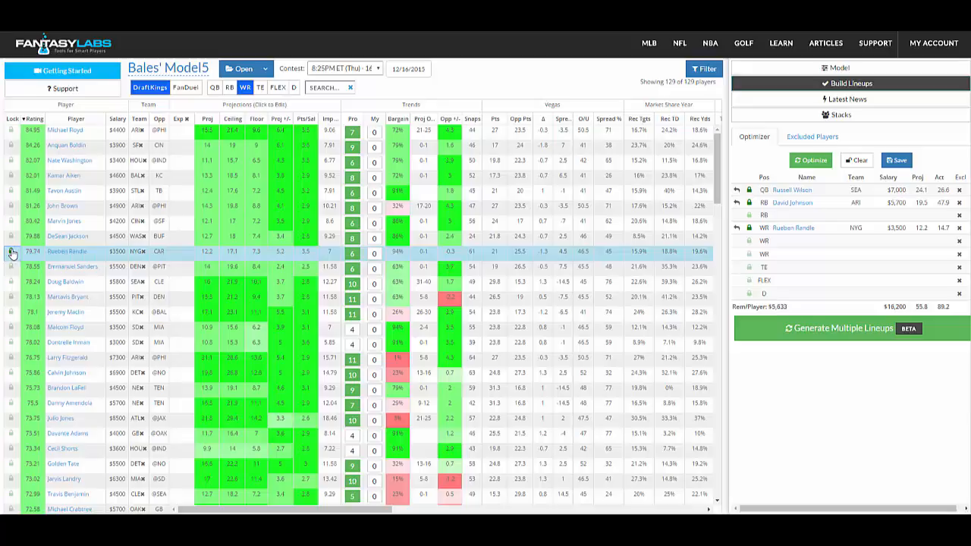
pyautogui.click(11, 252)
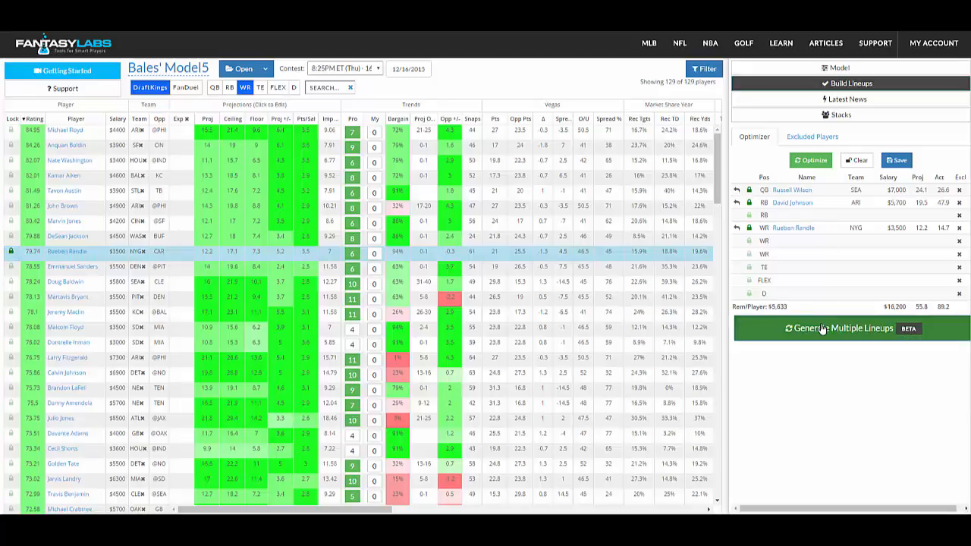
# - Run a trial generation of ten lineups around the locked players, then close the results
pyautogui.click(841, 328)
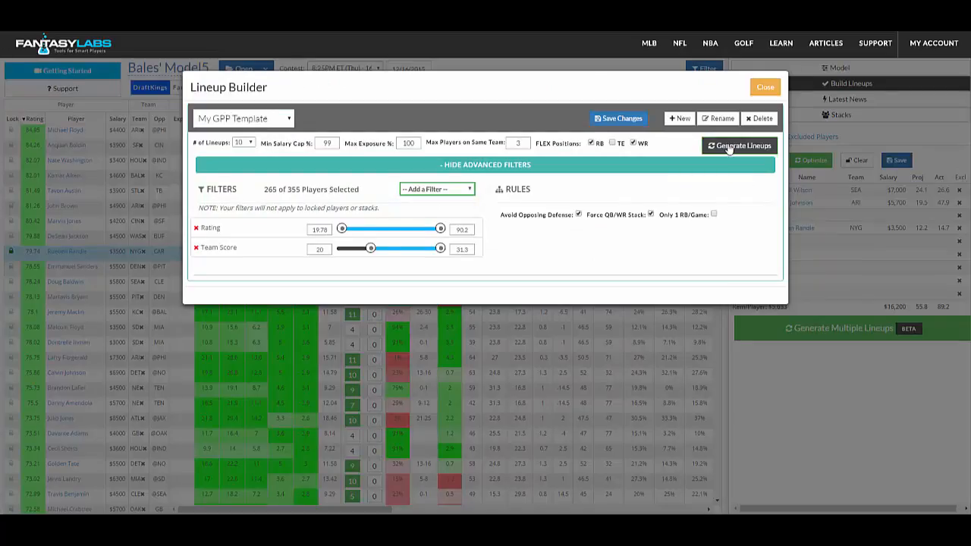
pyautogui.click(738, 144)
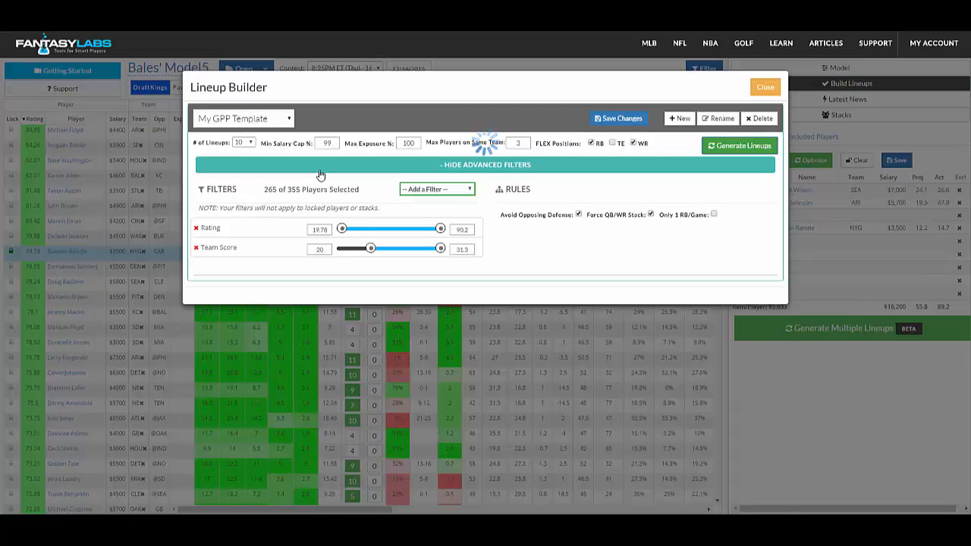
pyautogui.click(737, 145)
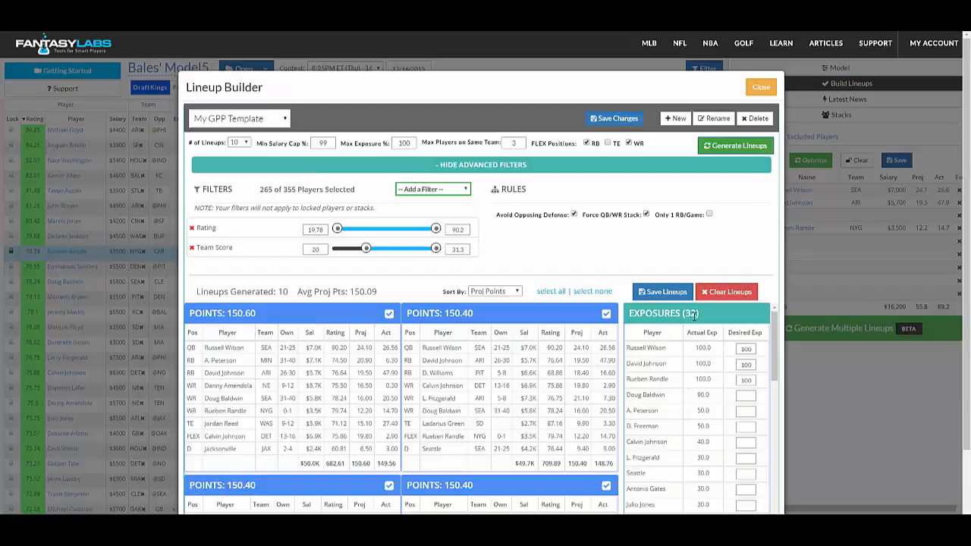
pyautogui.click(759, 86)
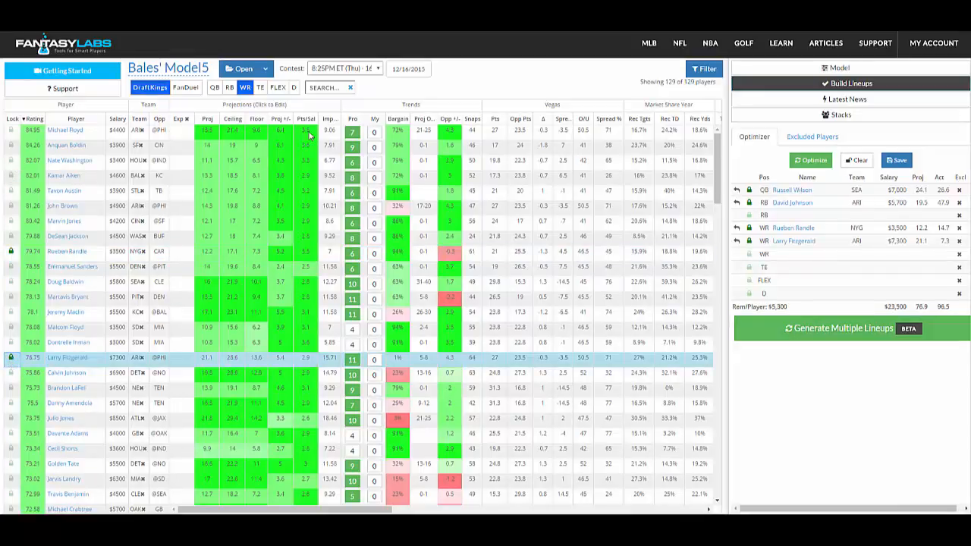
# - Lock Antonio Gates at TE and regenerate ten lineups averaging 152.19 points
pyautogui.click(260, 87)
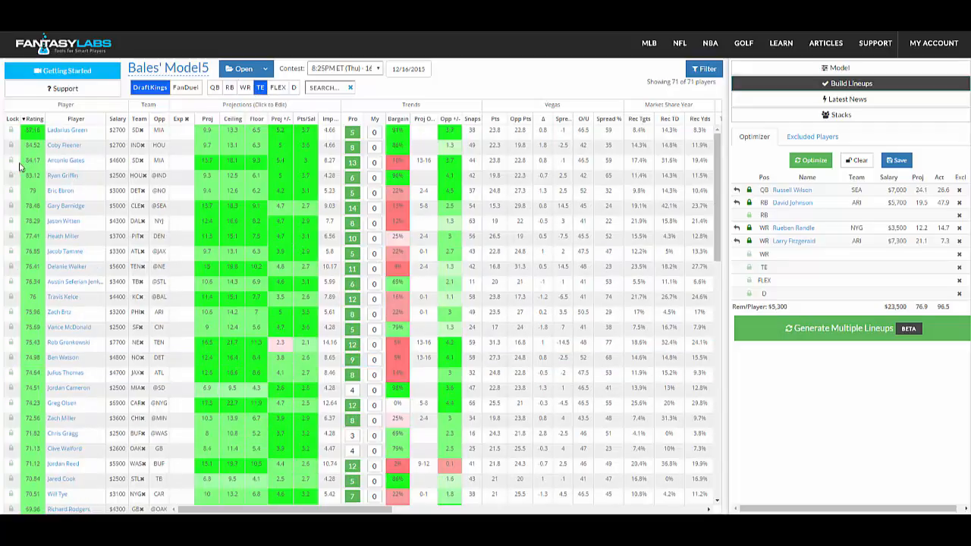
pyautogui.click(11, 160)
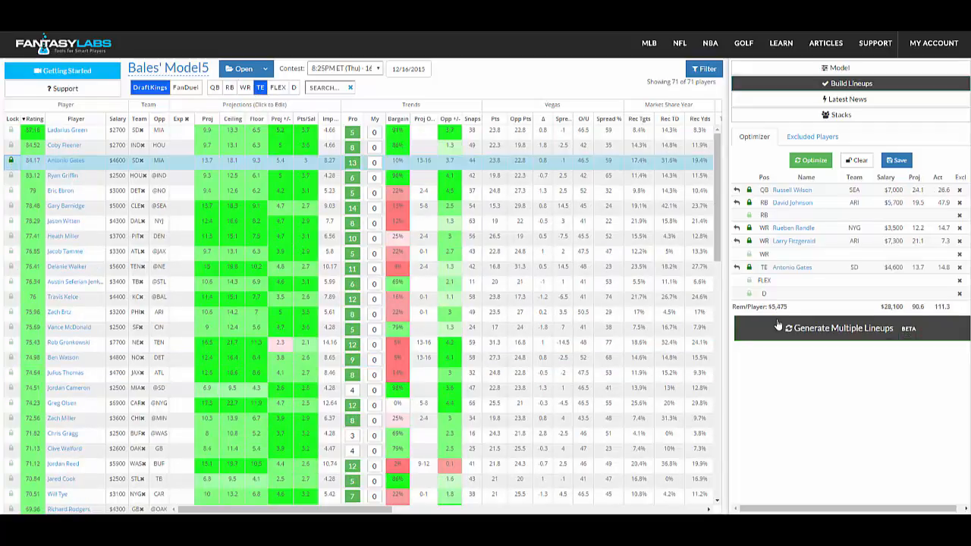
pyautogui.click(842, 327)
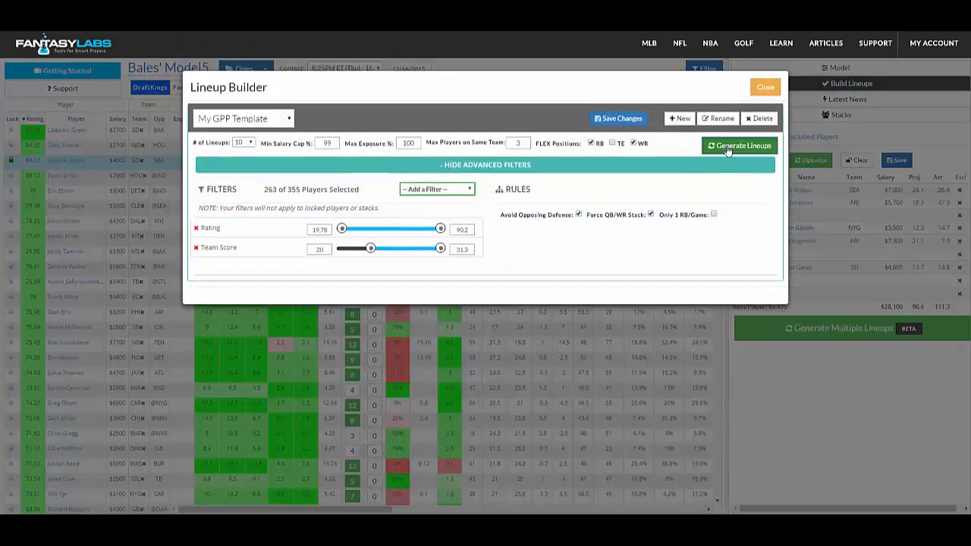
pyautogui.click(738, 145)
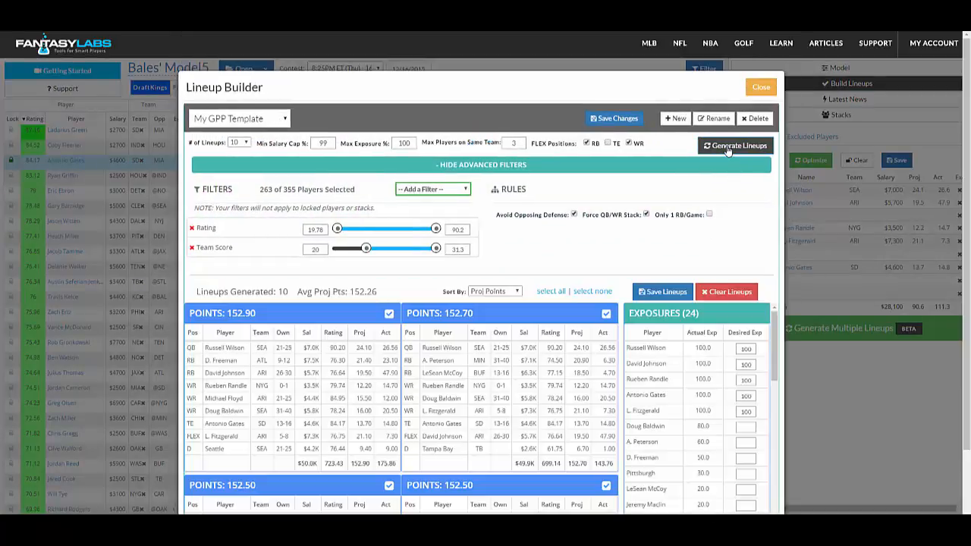
pyautogui.click(734, 145)
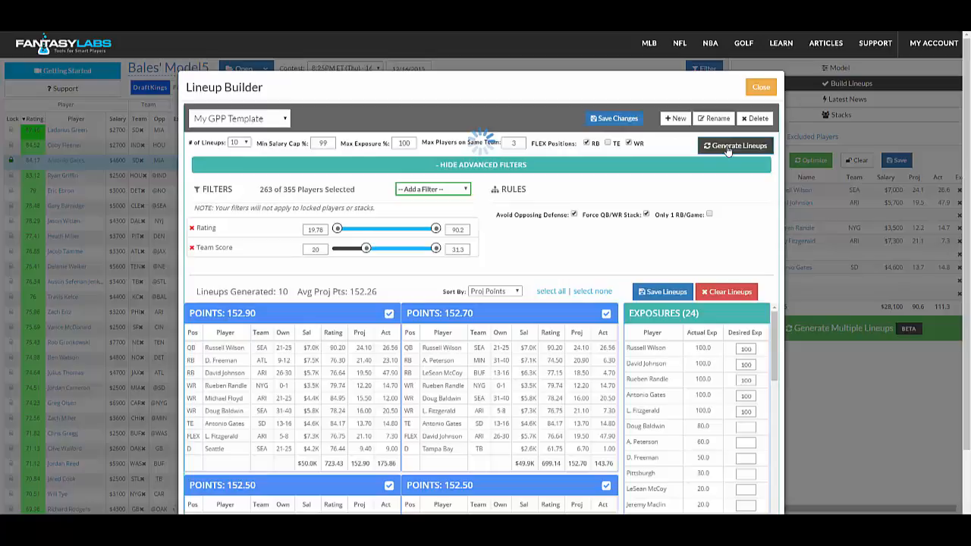
pyautogui.click(734, 145)
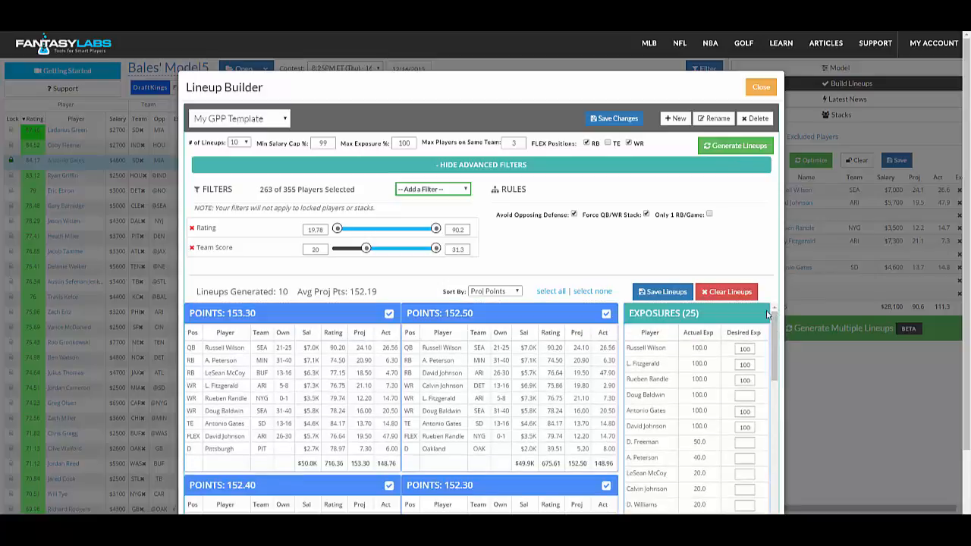
pyautogui.moveTo(771, 348)
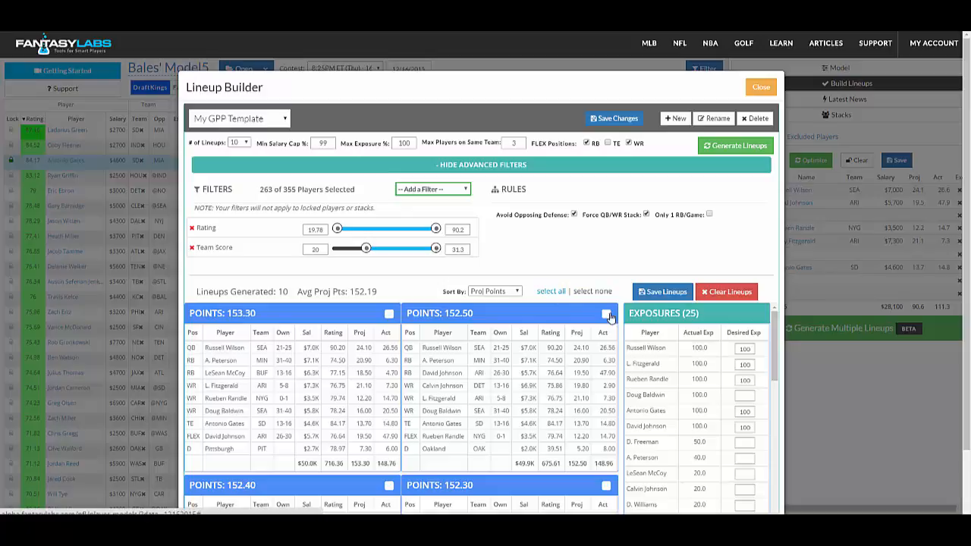
# - Select all ten generated lineups and save them to My Lineups
pyautogui.click(605, 313)
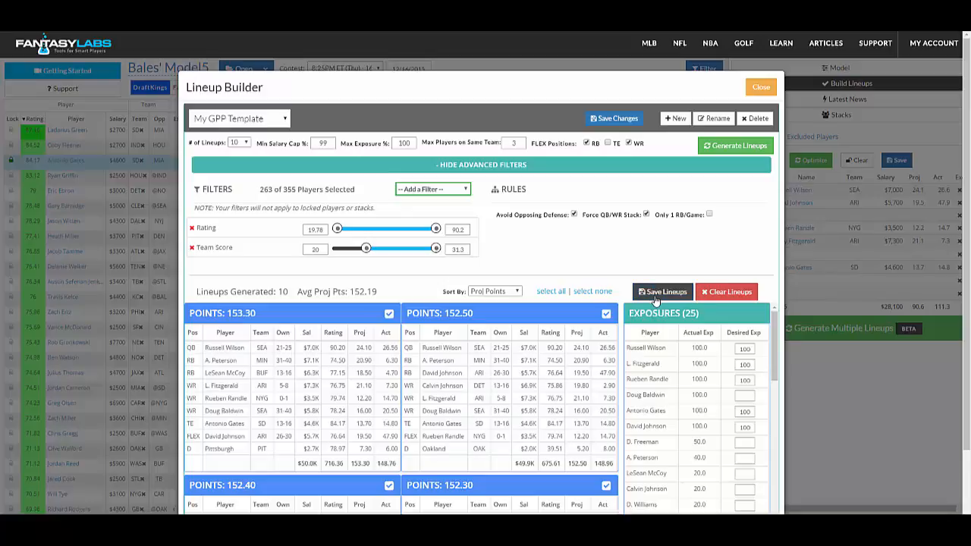
pyautogui.click(662, 291)
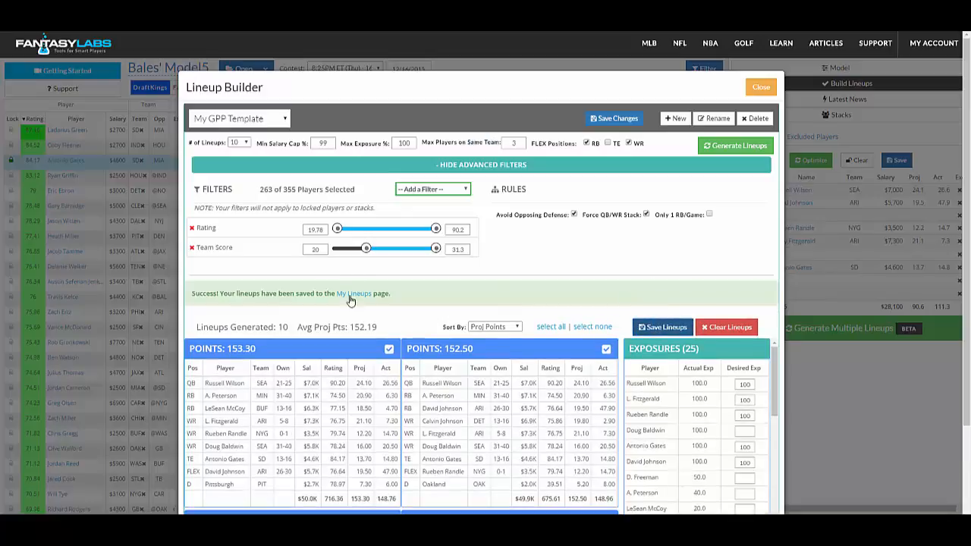
pyautogui.moveTo(438, 303)
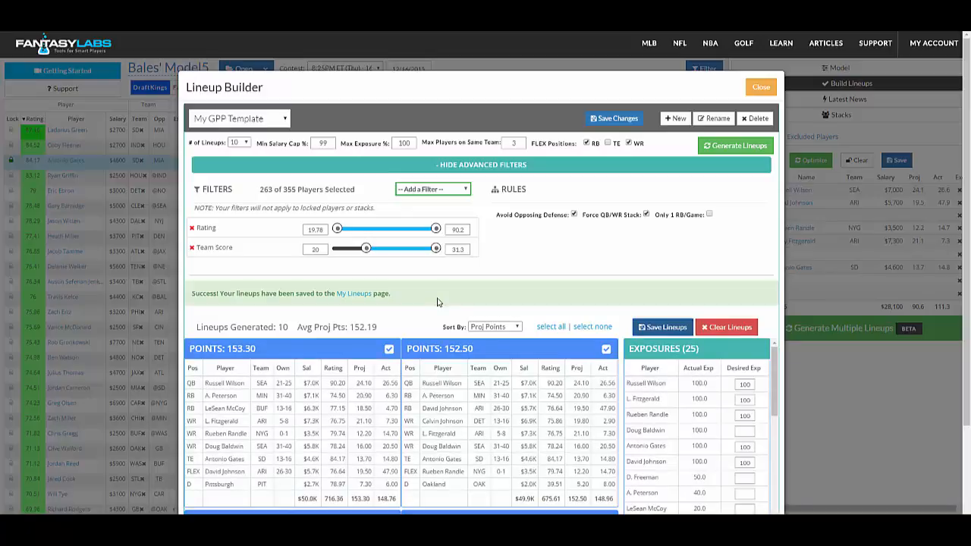
pyautogui.moveTo(699, 410)
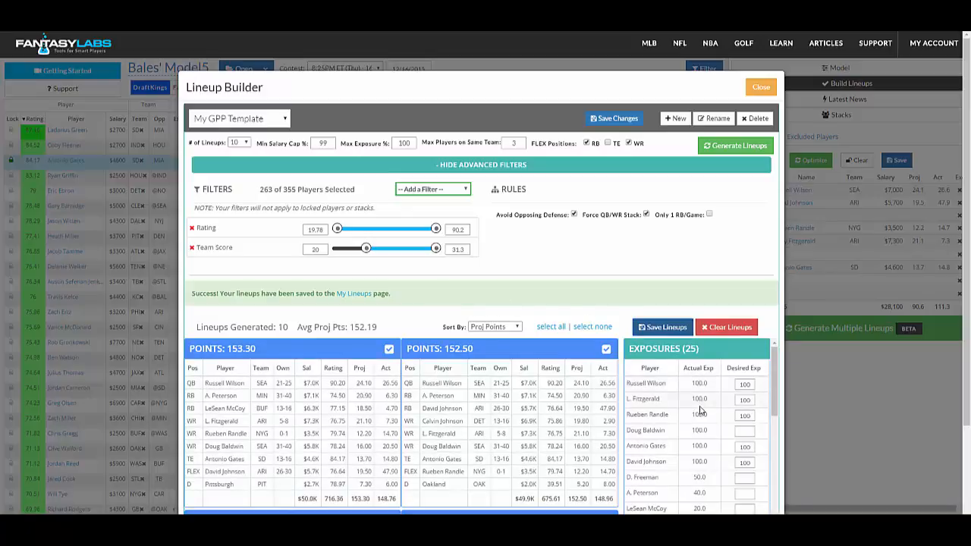